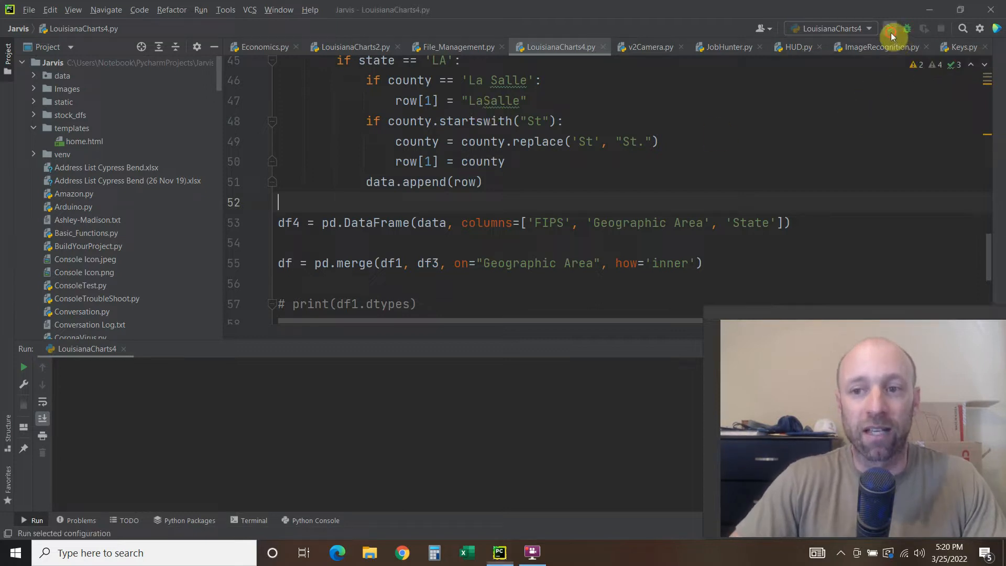
Step: Run LouisianaCharts4, get an Empty DataFrame with Index: [], and bring up the census spreadsheet
left_click(891, 35)
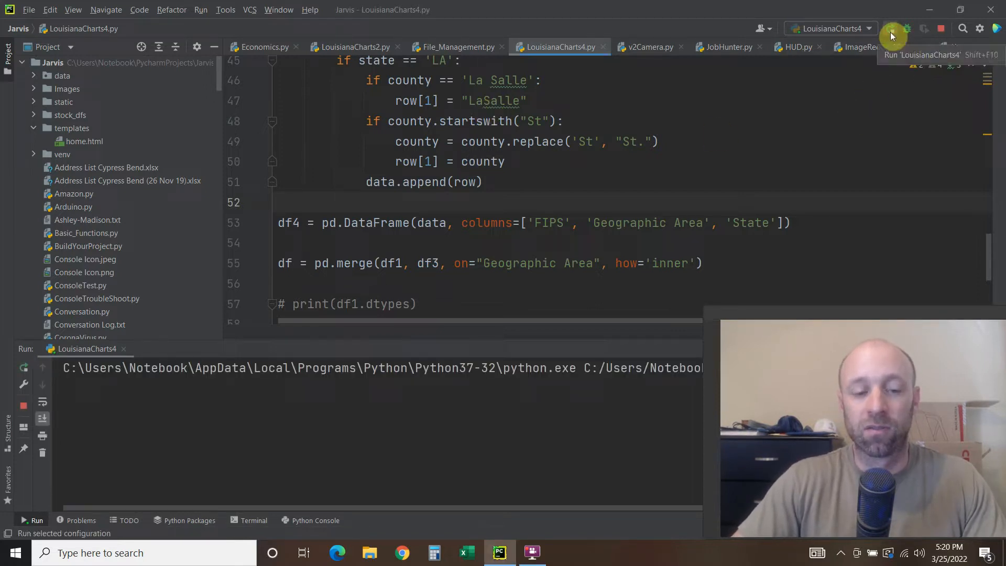
left_click(892, 34)
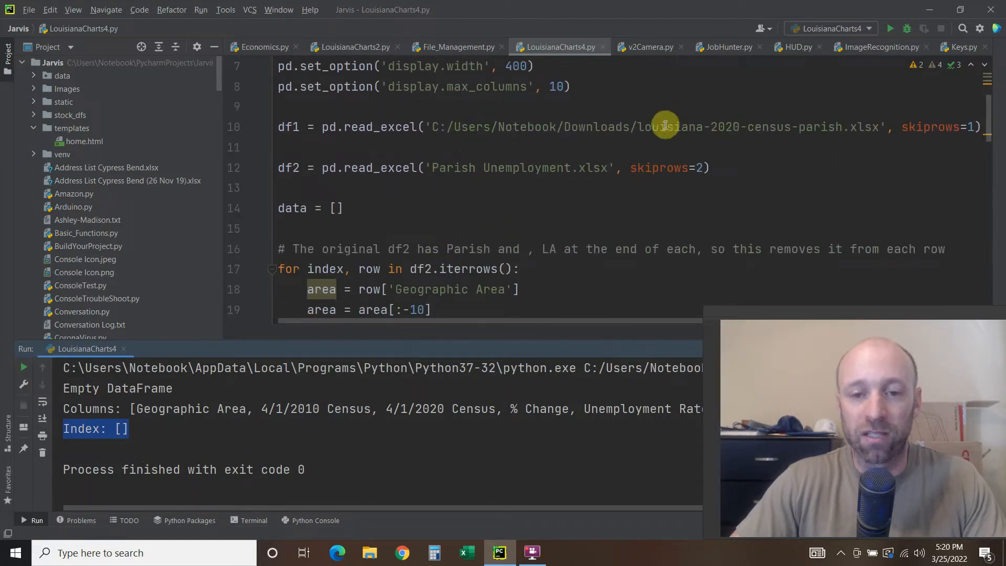
right_click(467, 552)
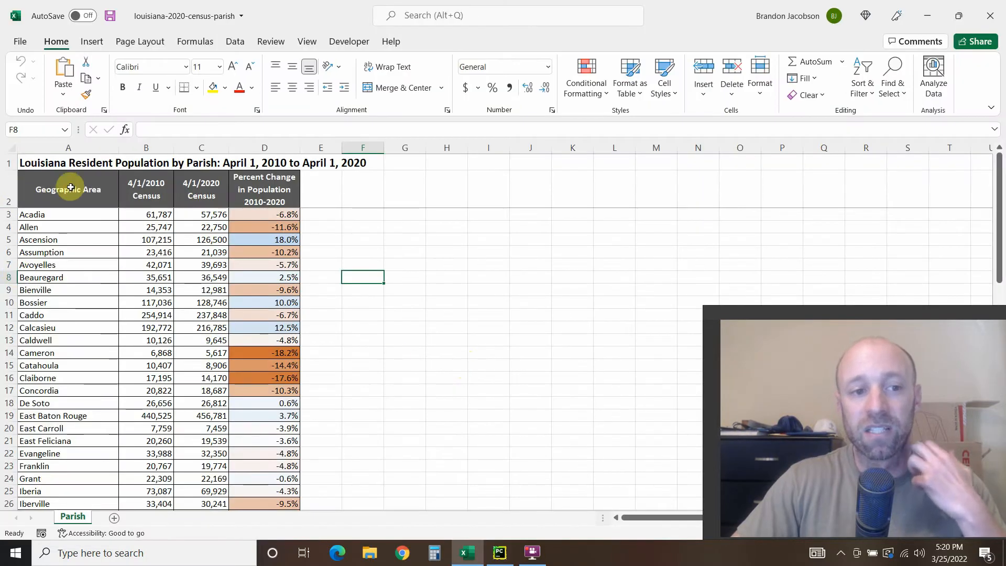
Step: Check the Geographic Area header and Acadia parish name cells, then close the census workbook
left_click(68, 189)
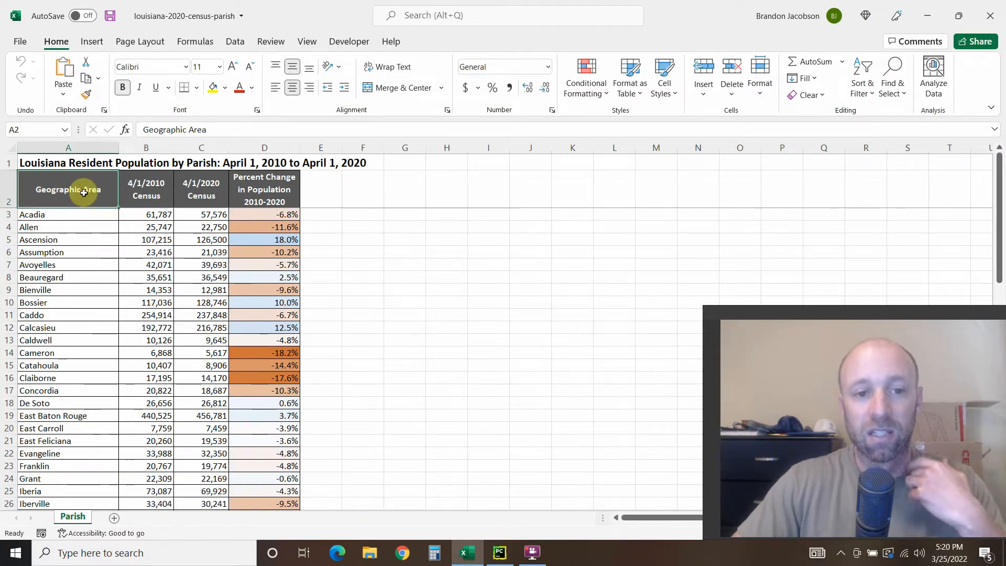
left_click(68, 214)
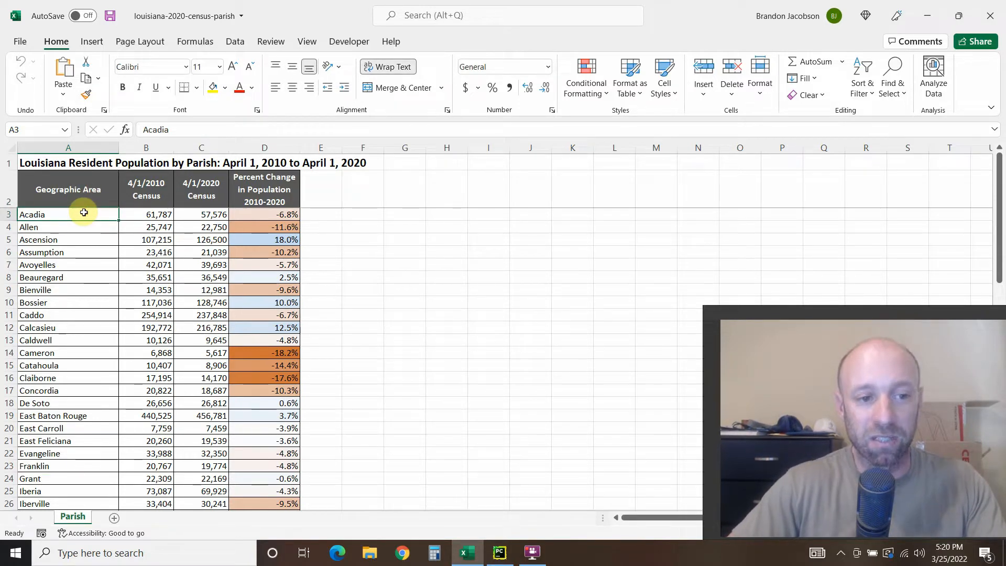
scroll("down", 3)
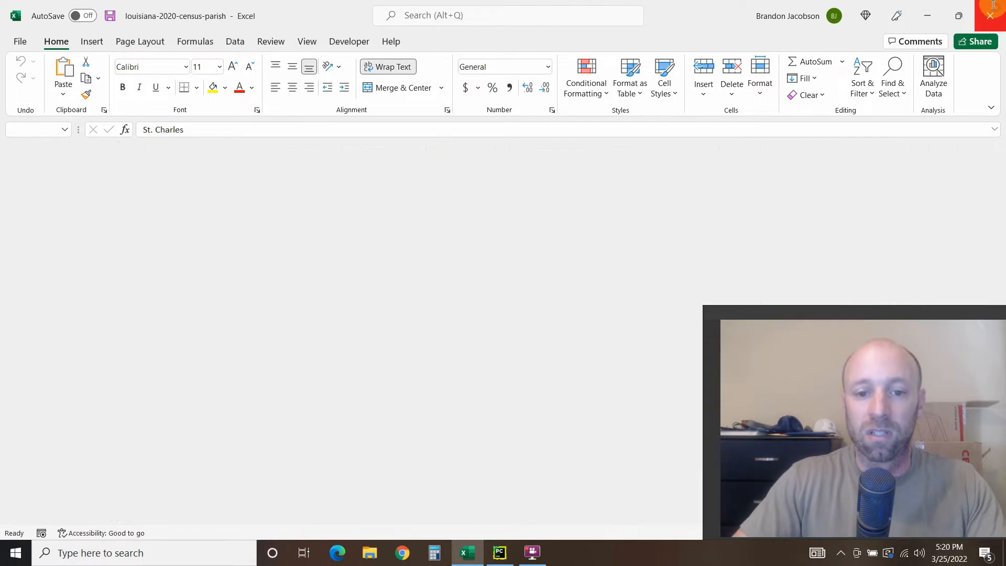
right_click(498, 553)
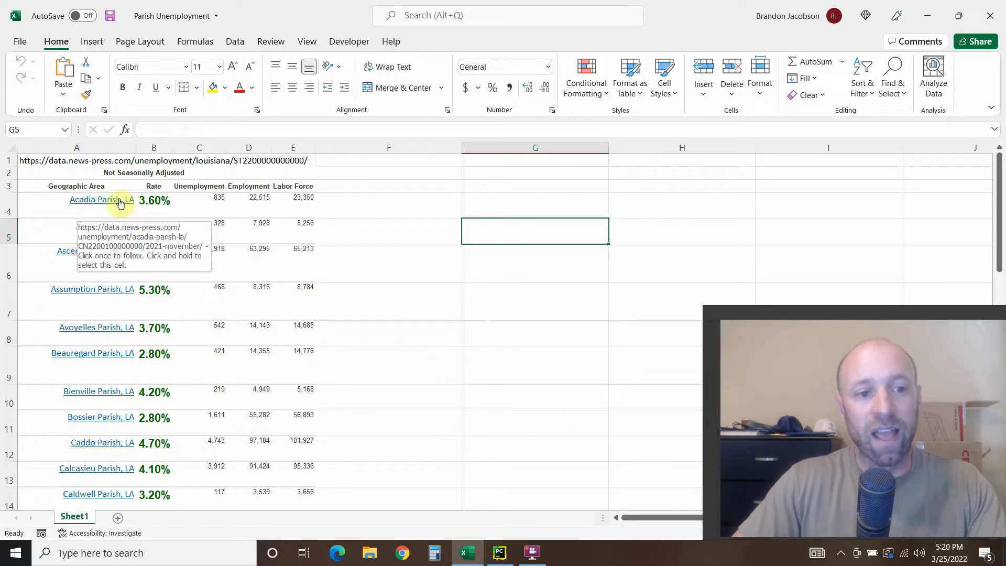
mouse_move(103, 232)
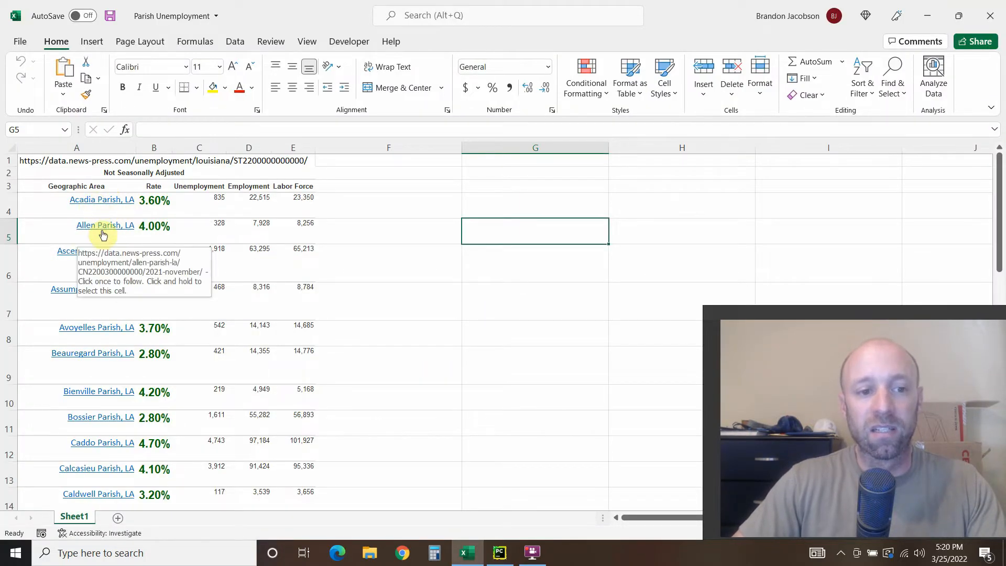
mouse_move(79, 251)
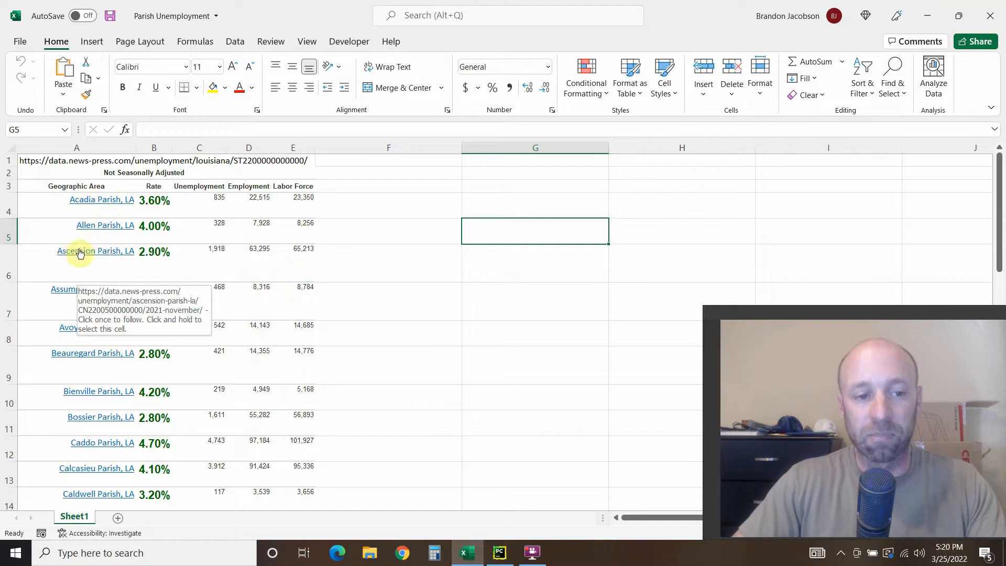
mouse_move(90, 289)
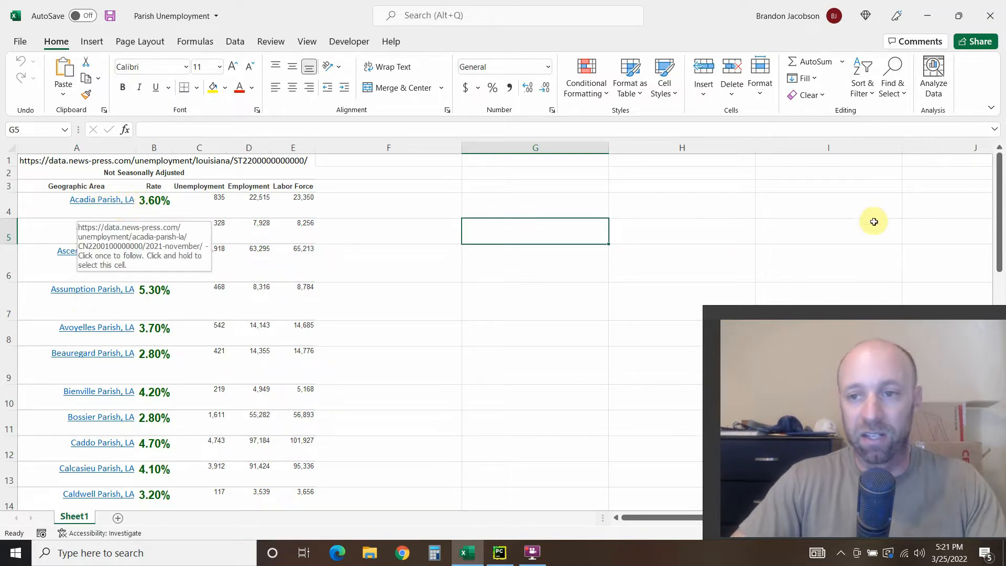
left_click(500, 553)
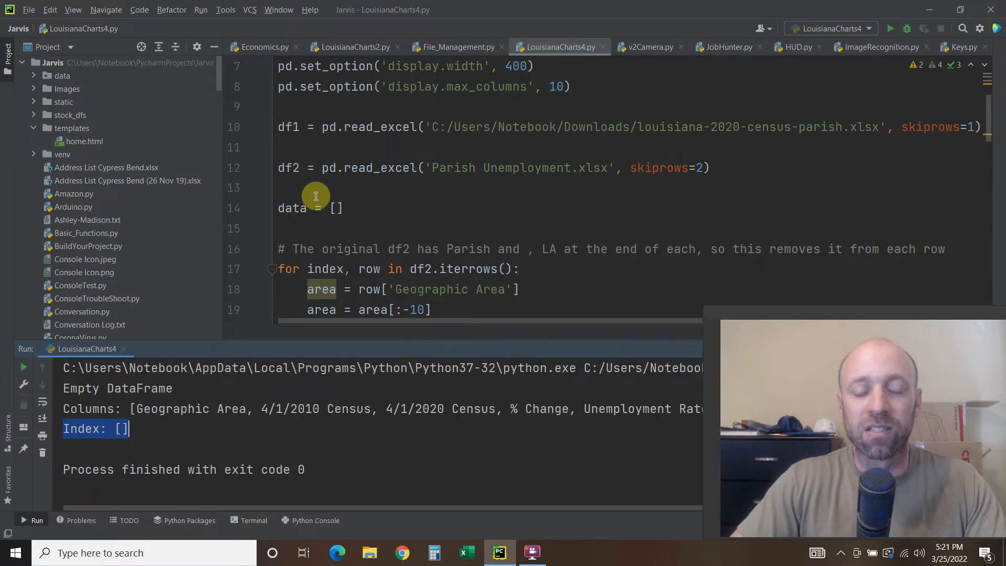
scroll("down", 3)
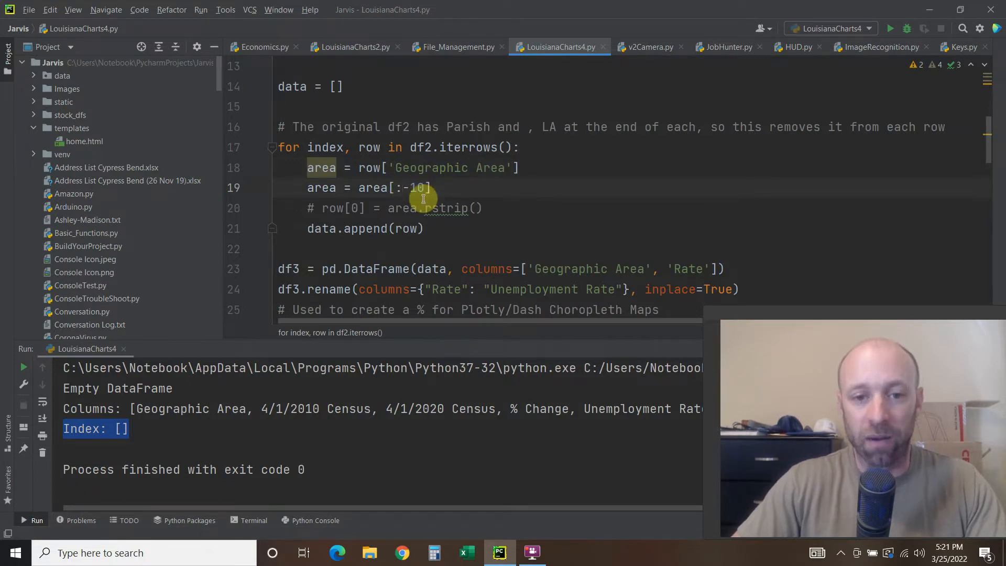
mouse_move(464, 214)
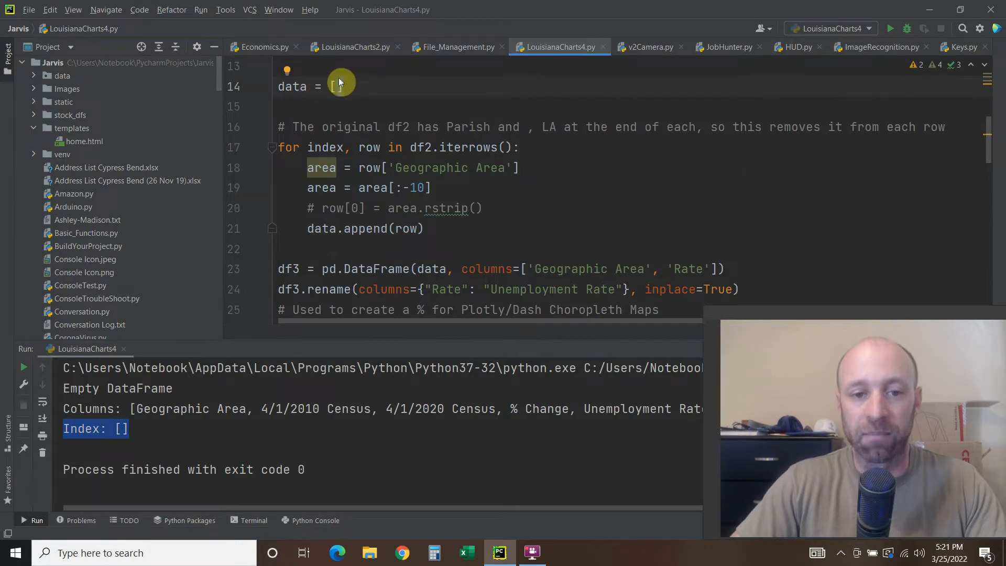
scroll("down", 3)
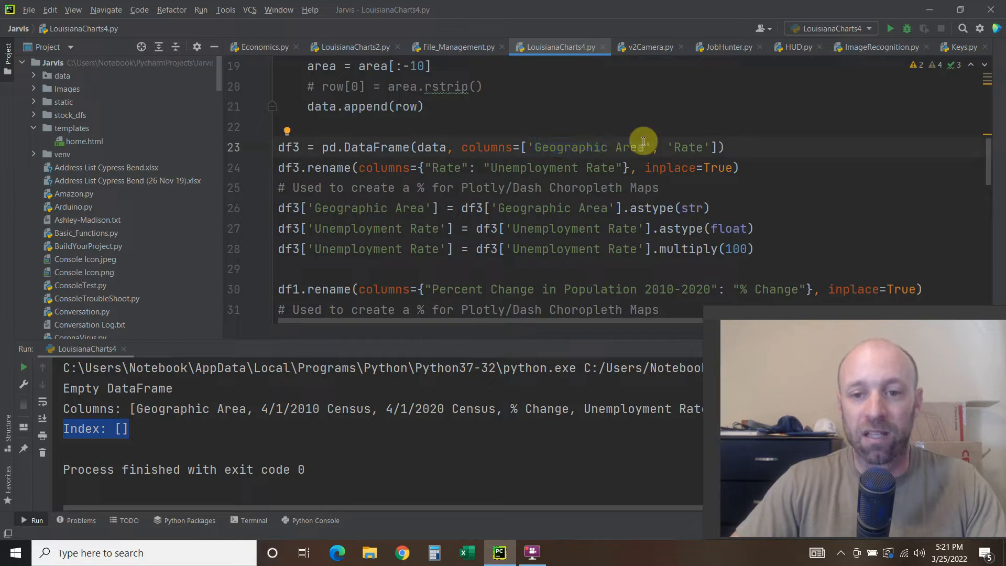
mouse_move(474, 147)
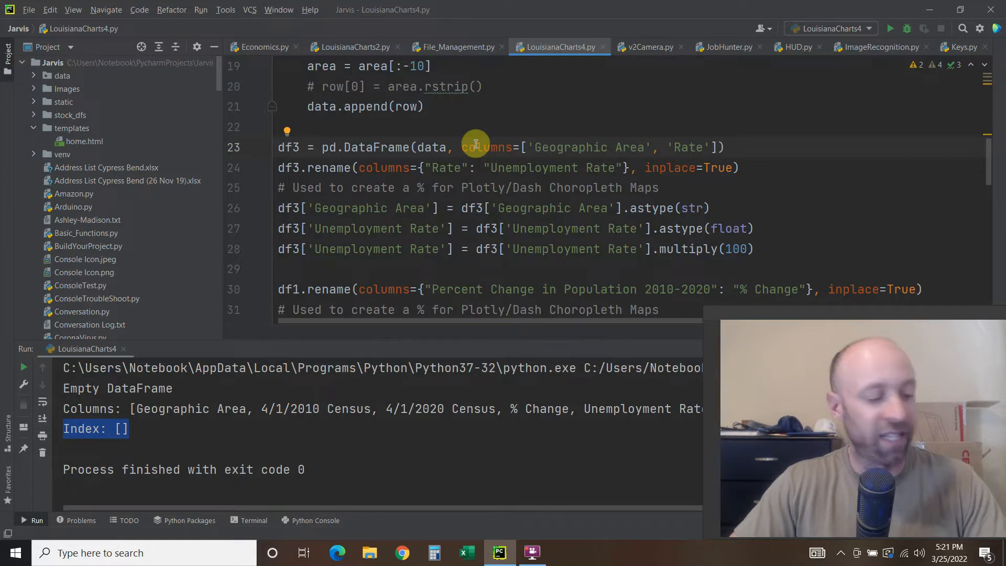
mouse_move(443, 122)
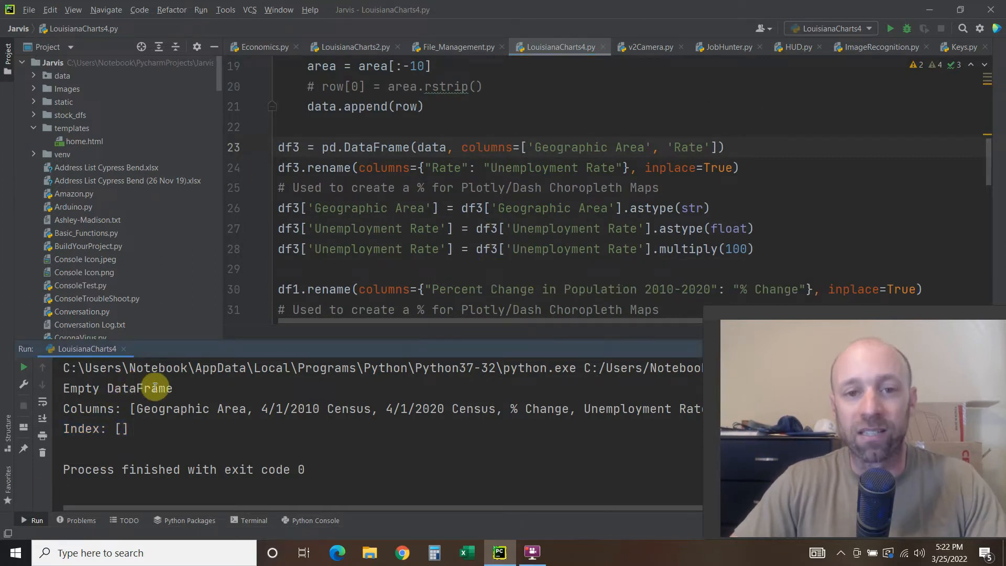
mouse_move(507, 134)
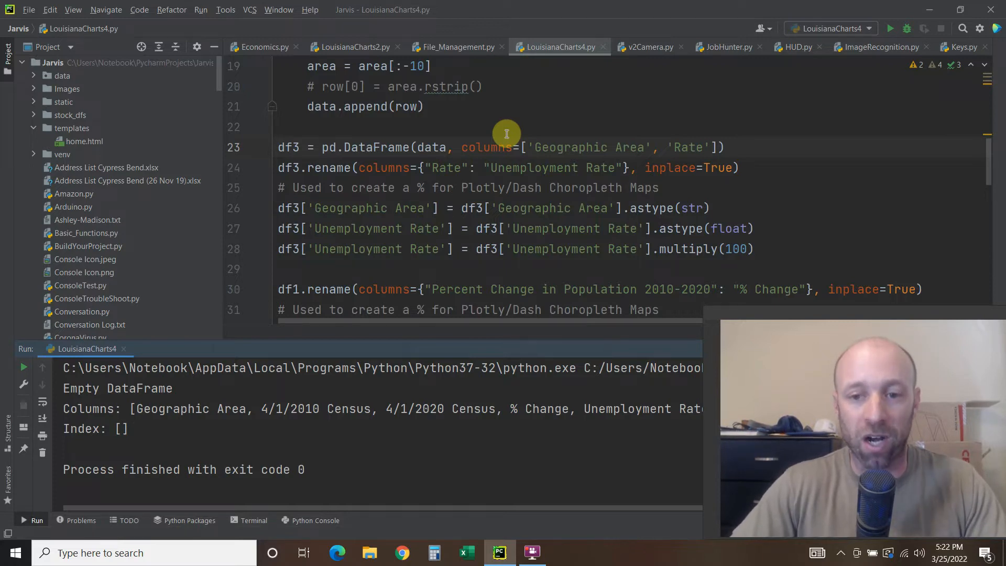
scroll("down", 3)
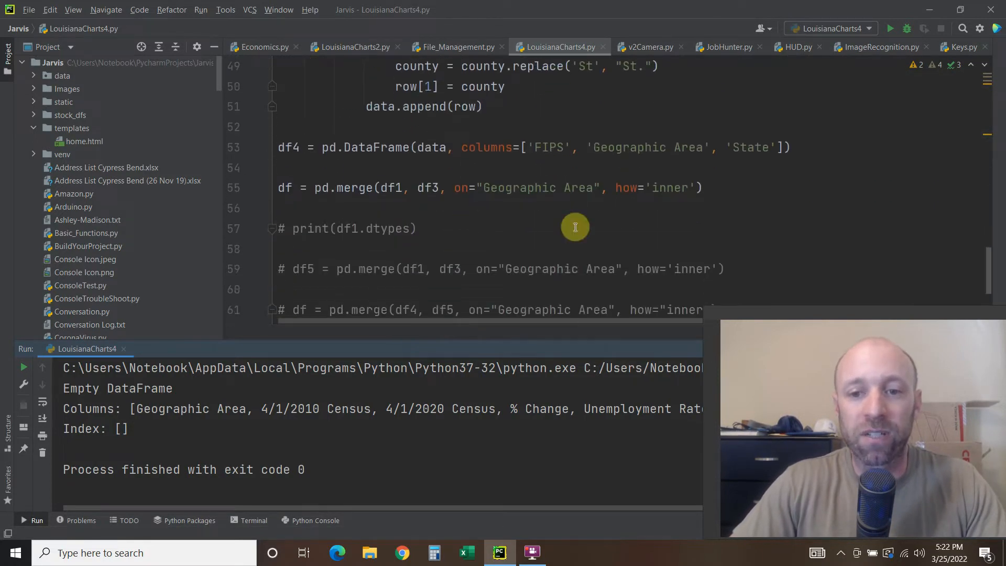
double_click(669, 188)
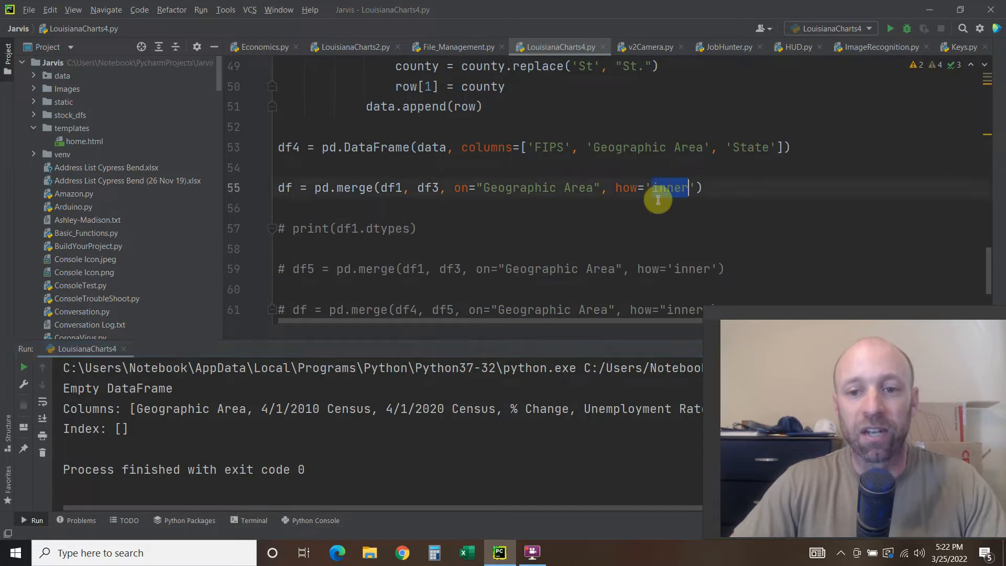
mouse_move(660, 167)
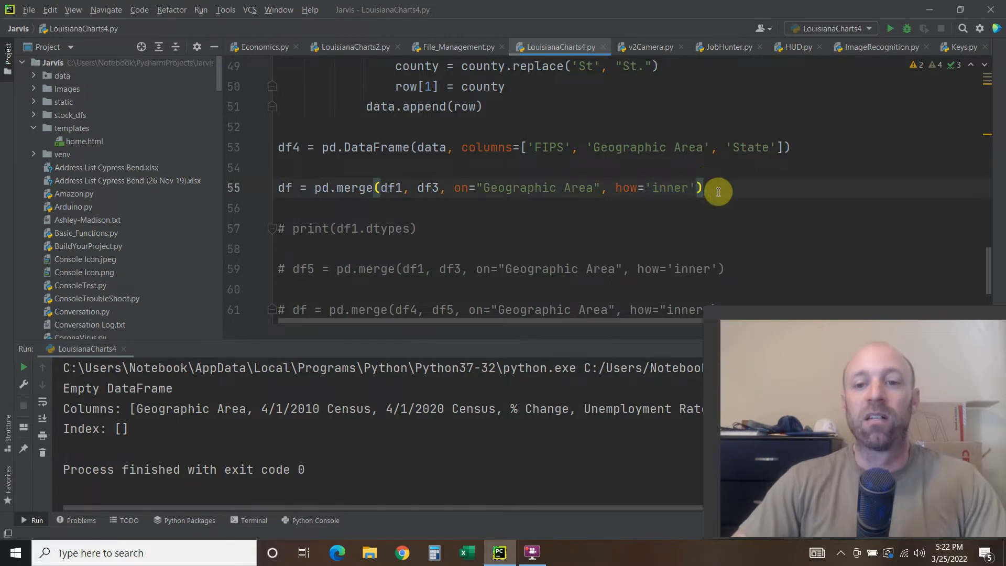
mouse_move(885, 132)
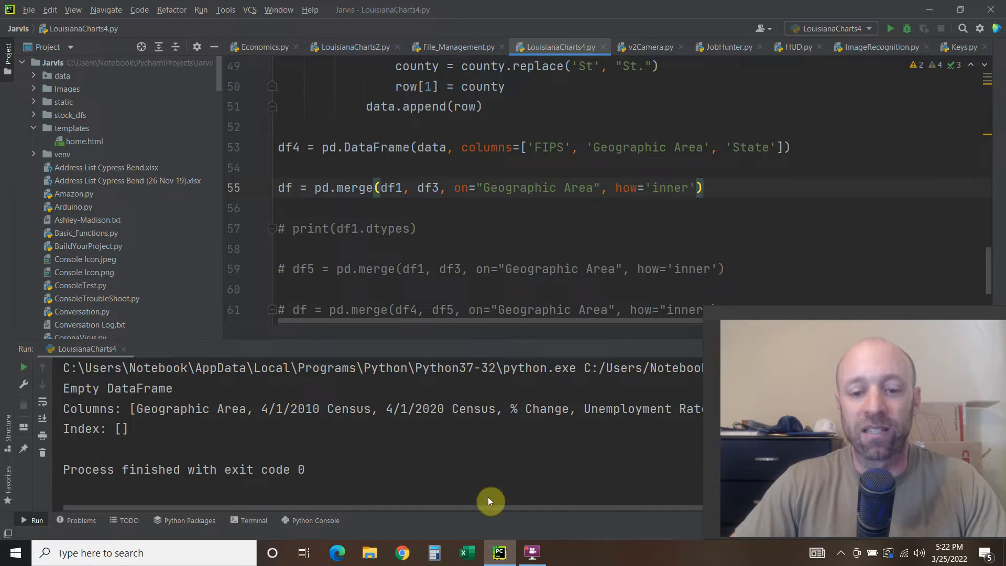
Step: Find the Stack Overflow empty inner-merge question and read its trailing-spaces rstrip() answer
left_click(402, 552)
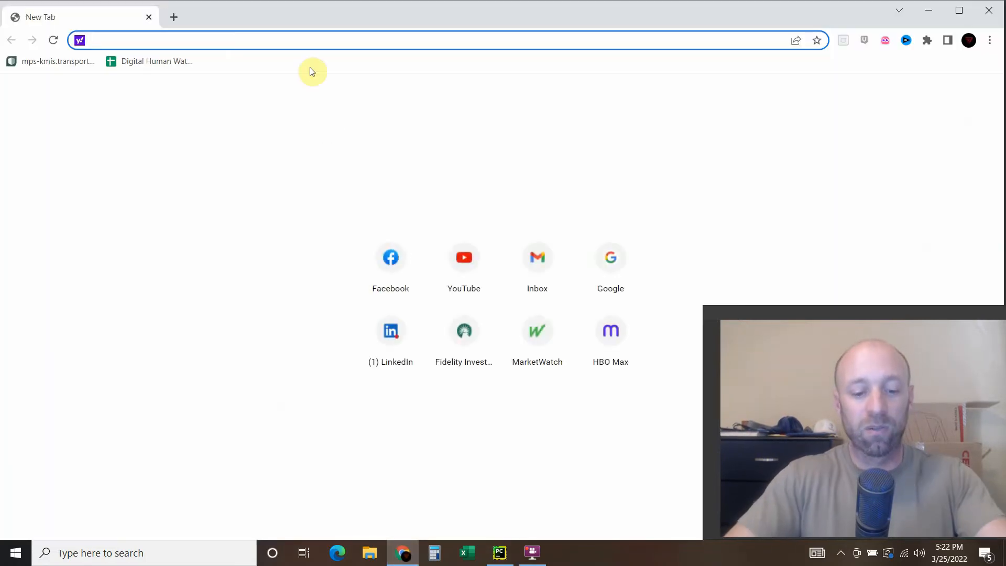
type("stackoverflow.com")
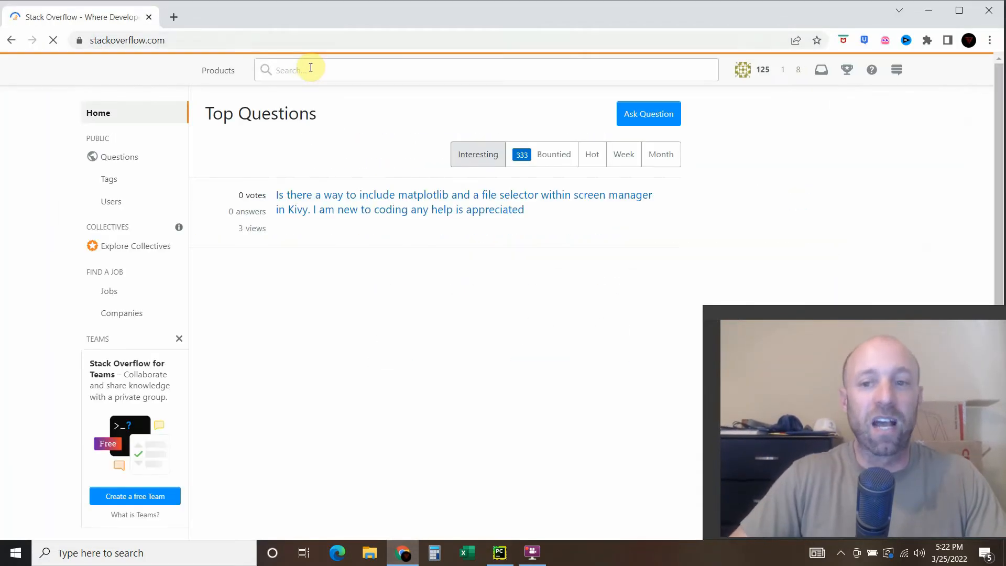
left_click(821, 70)
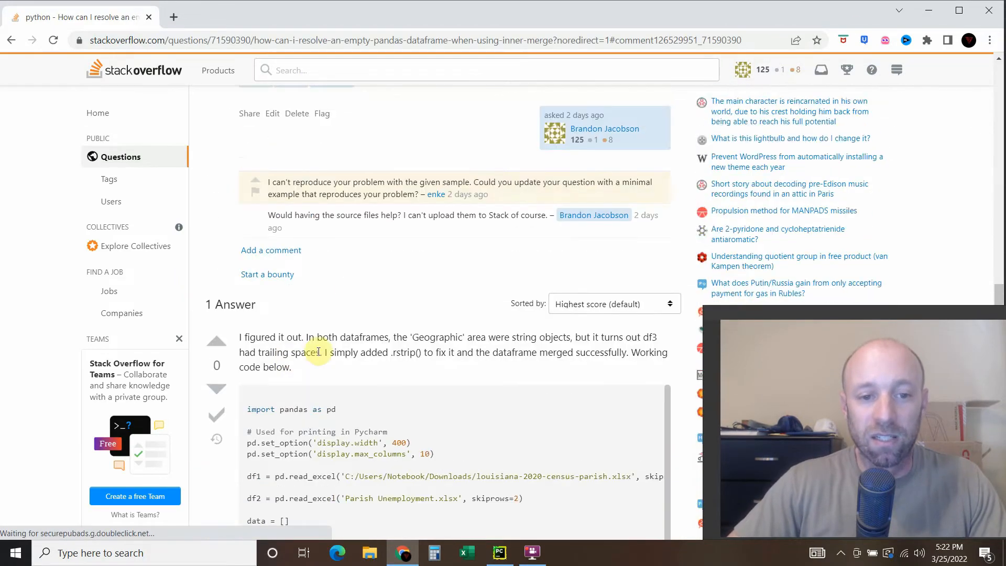
scroll("down", 3)
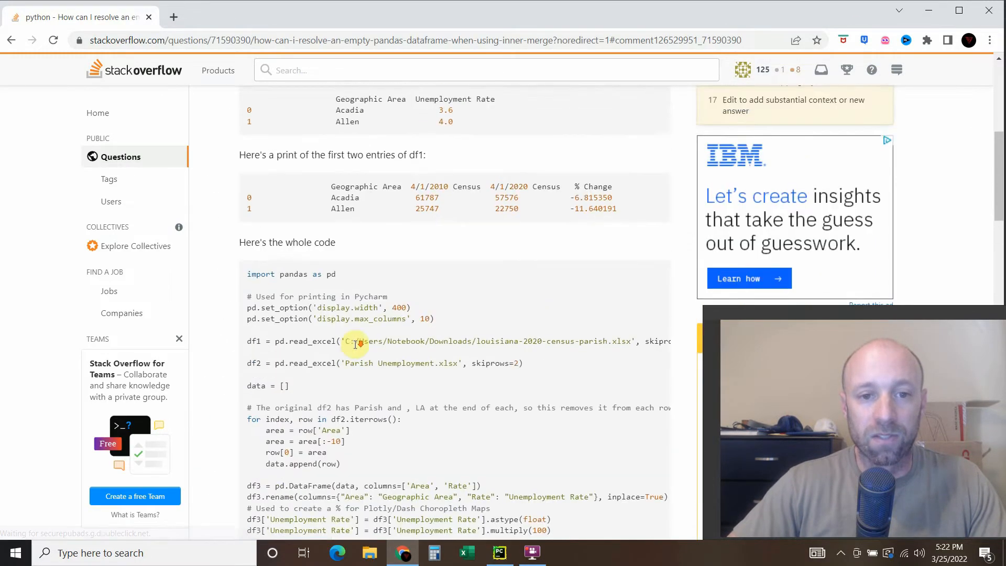
scroll("down", 3)
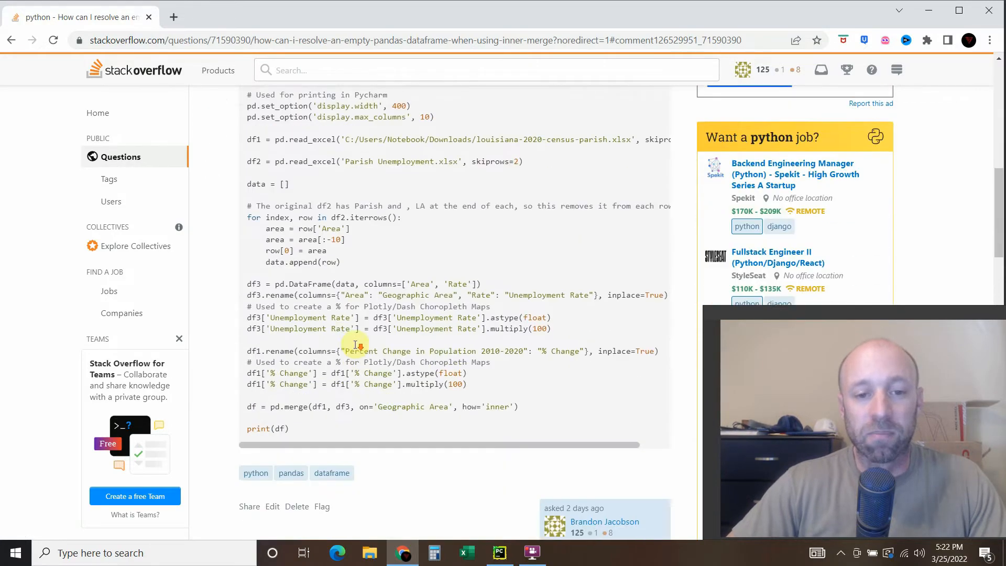
scroll("down", 3)
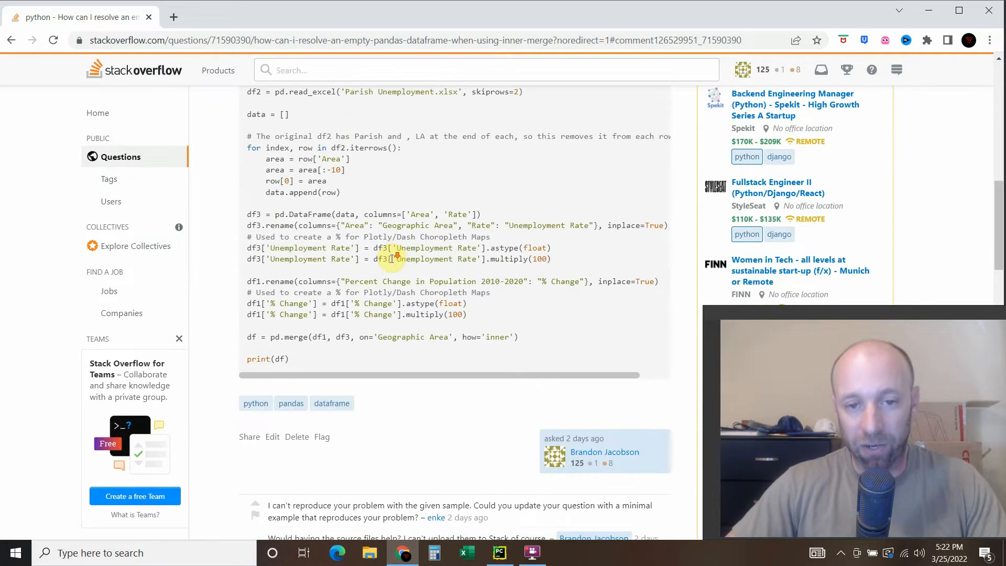
scroll("down", 3)
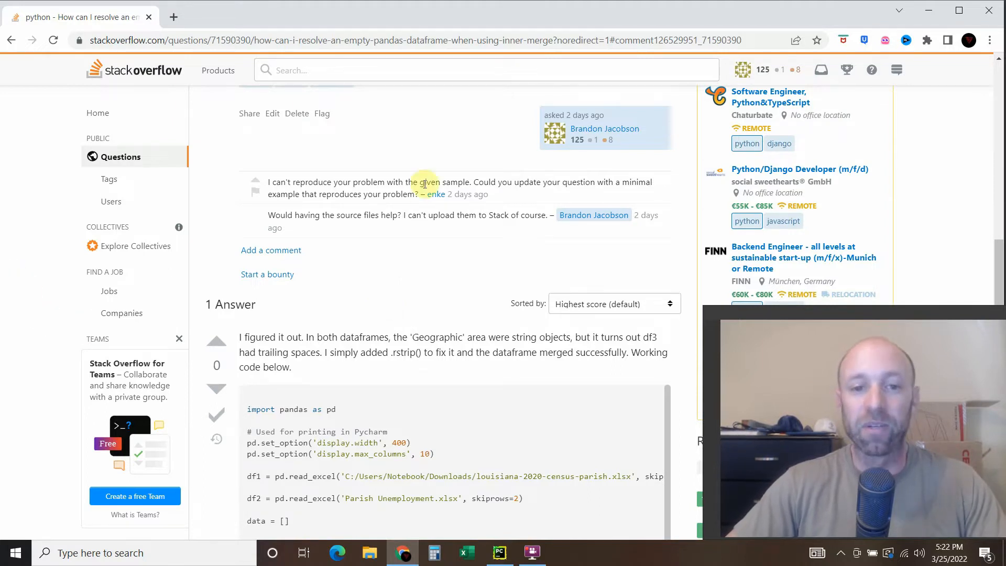
left_click(498, 552)
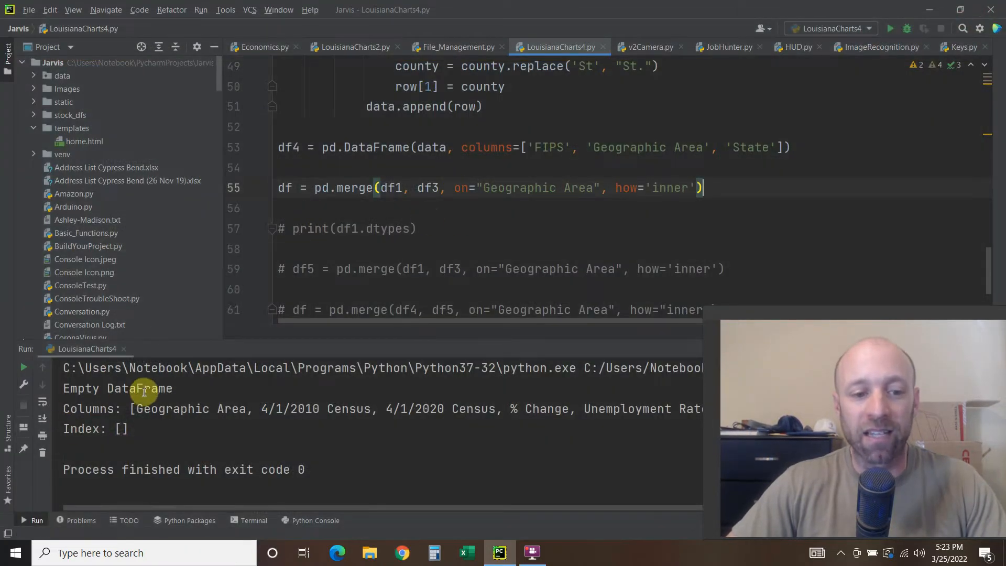
Step: Uncomment print(df1.dtypes) at line 57 and rerun the script
double_click(139, 388)
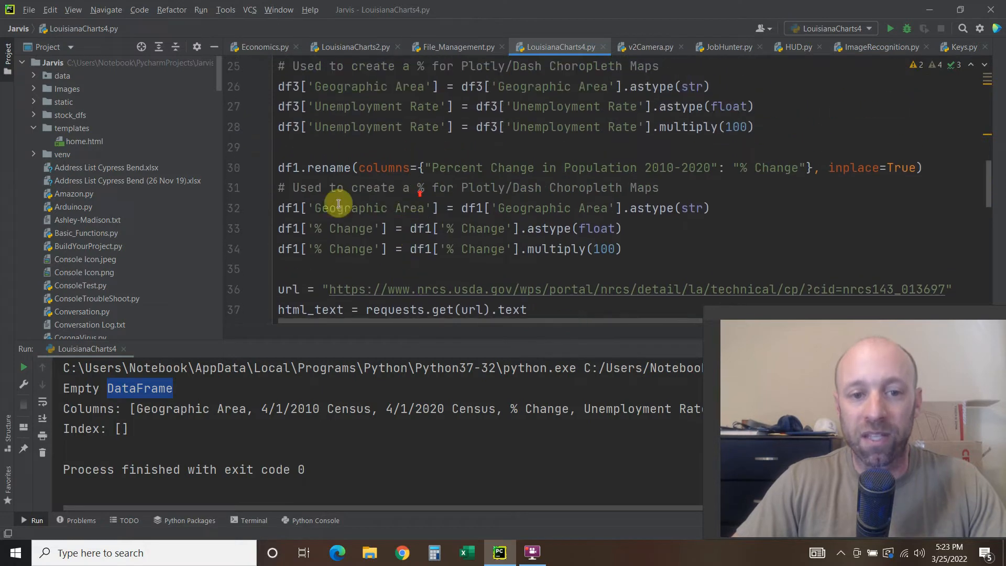
mouse_move(398, 161)
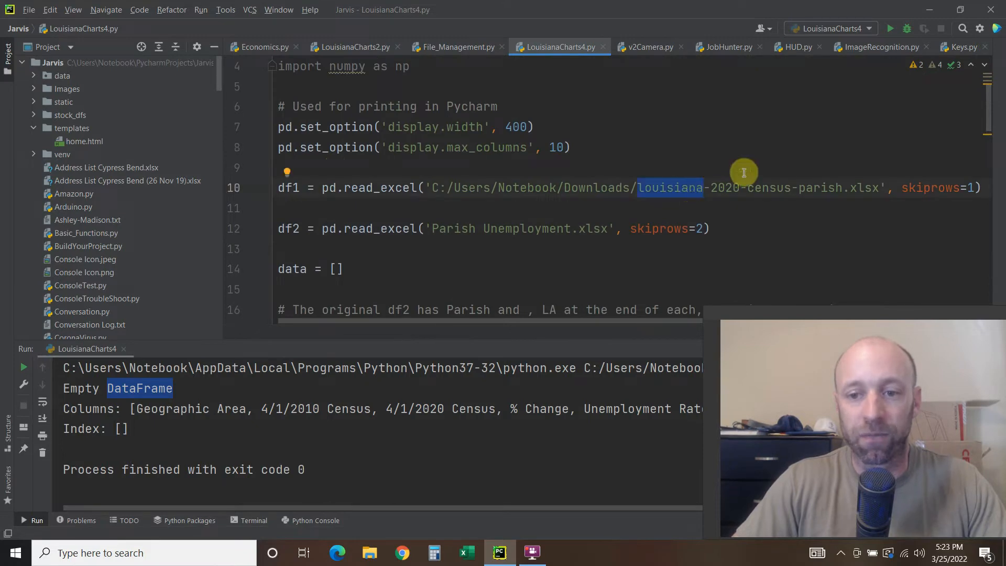
scroll("down", 3)
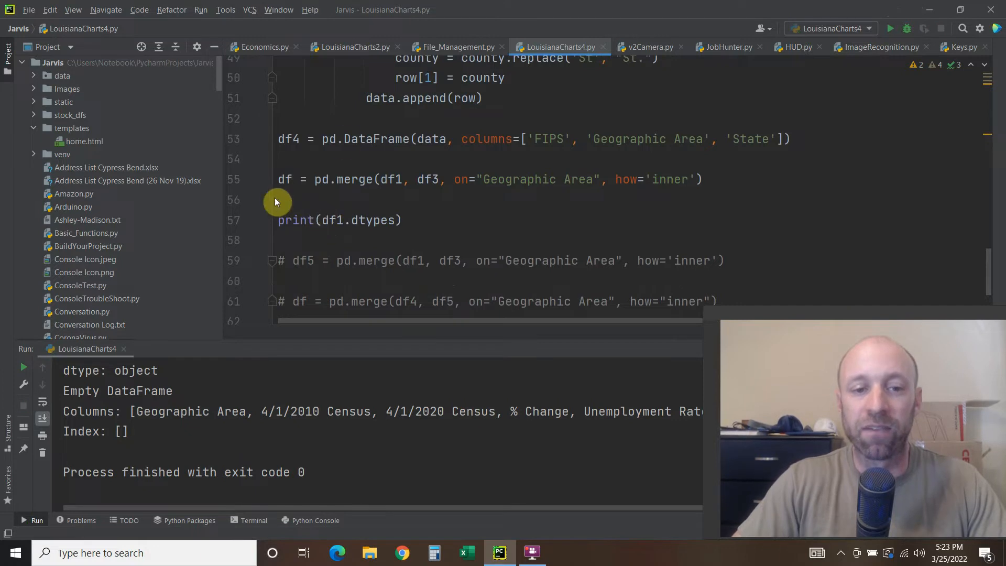
mouse_move(352, 220)
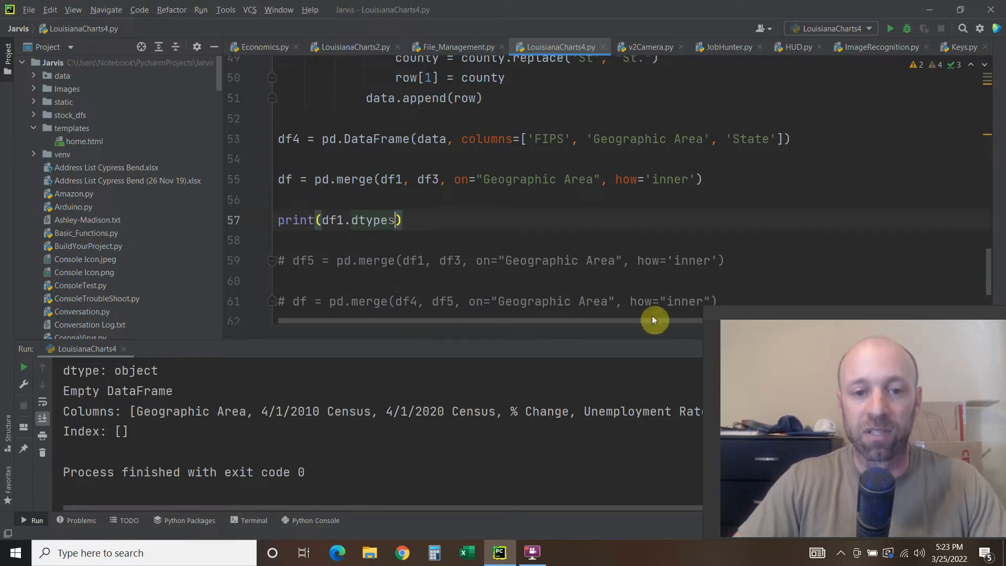
type("()")
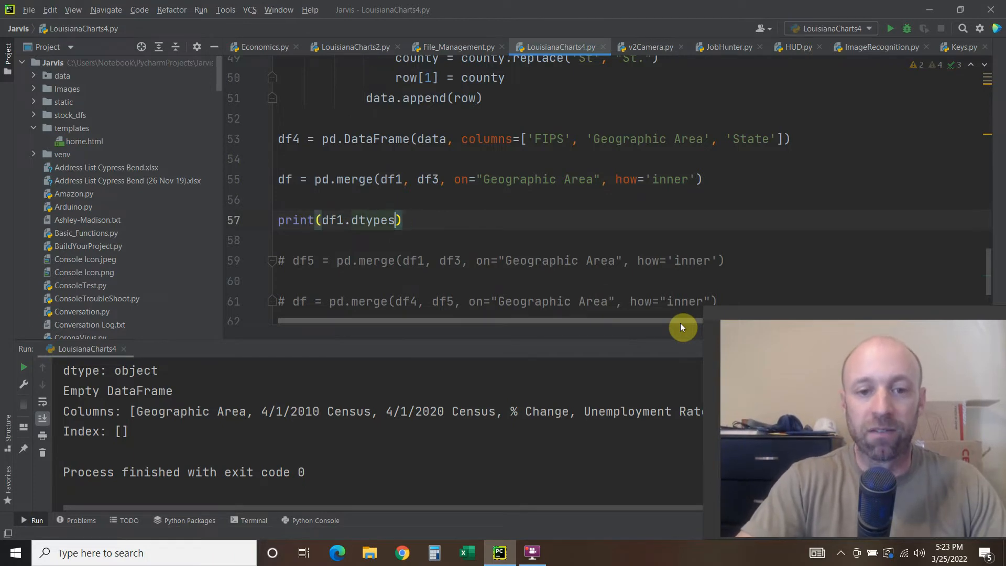
left_click(351, 220)
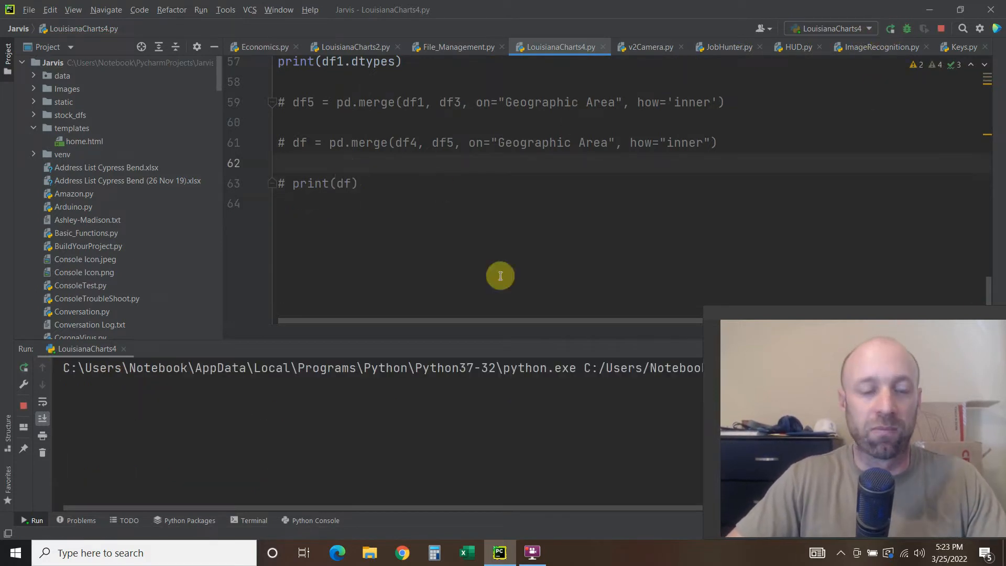
mouse_move(341, 383)
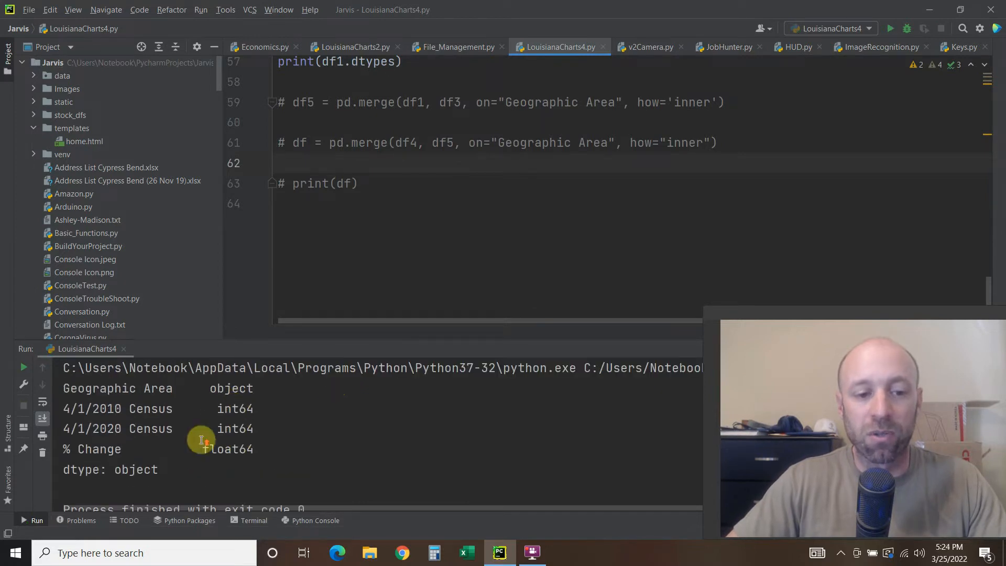
mouse_move(86, 395)
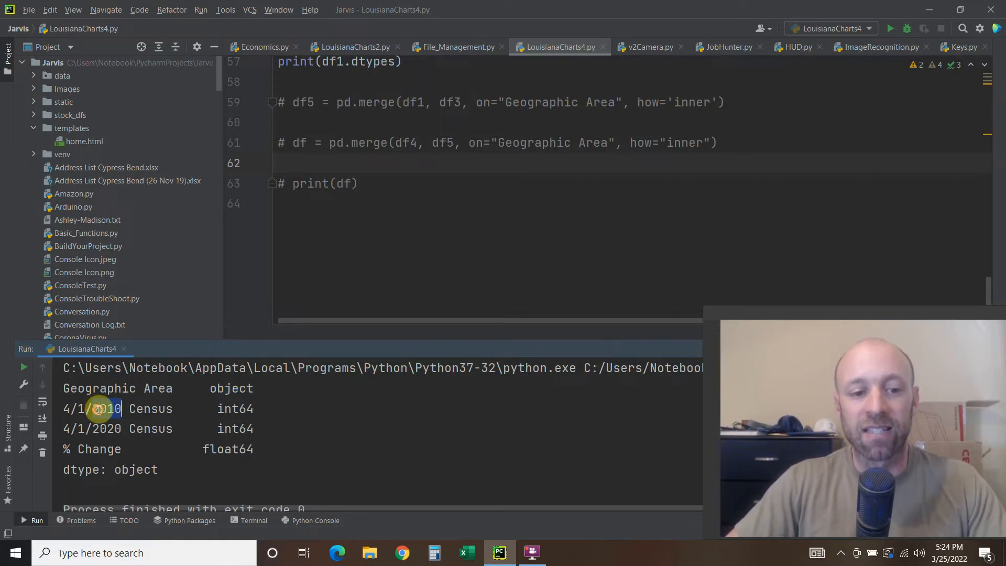
Step: Review df1's dtypes: census columns int64, Geographic Area object, % Change float64
double_click(234, 409)
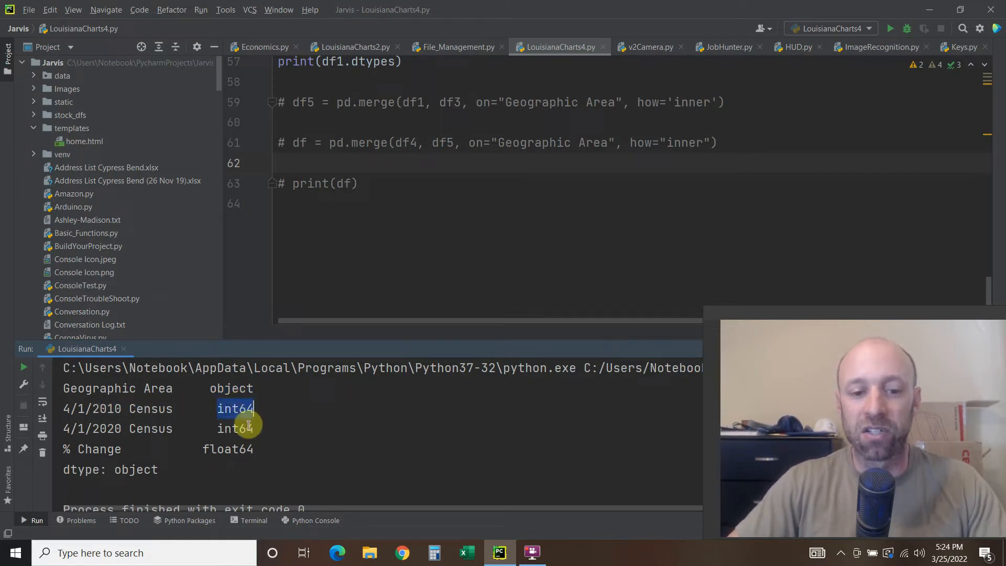
double_click(151, 429)
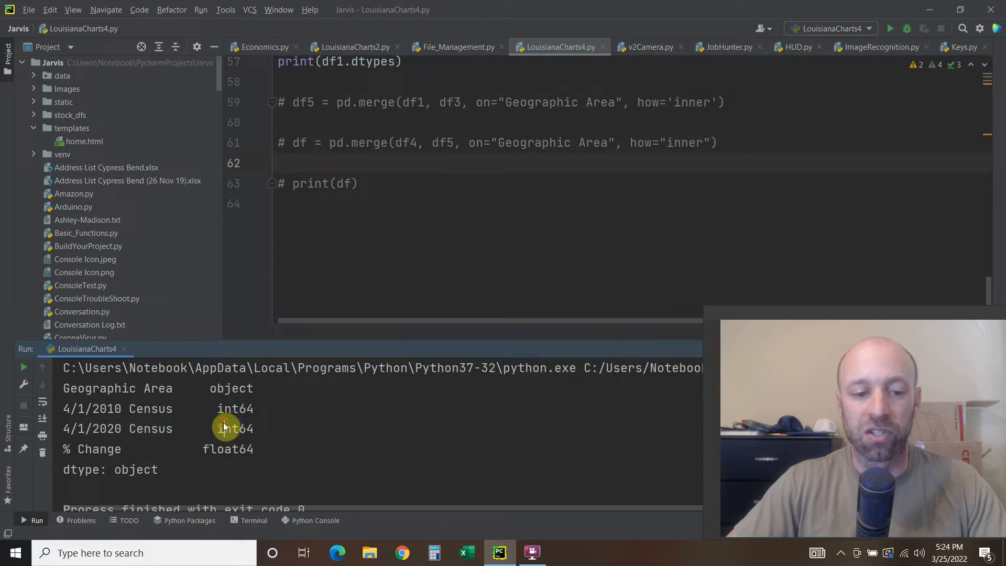
mouse_move(232, 448)
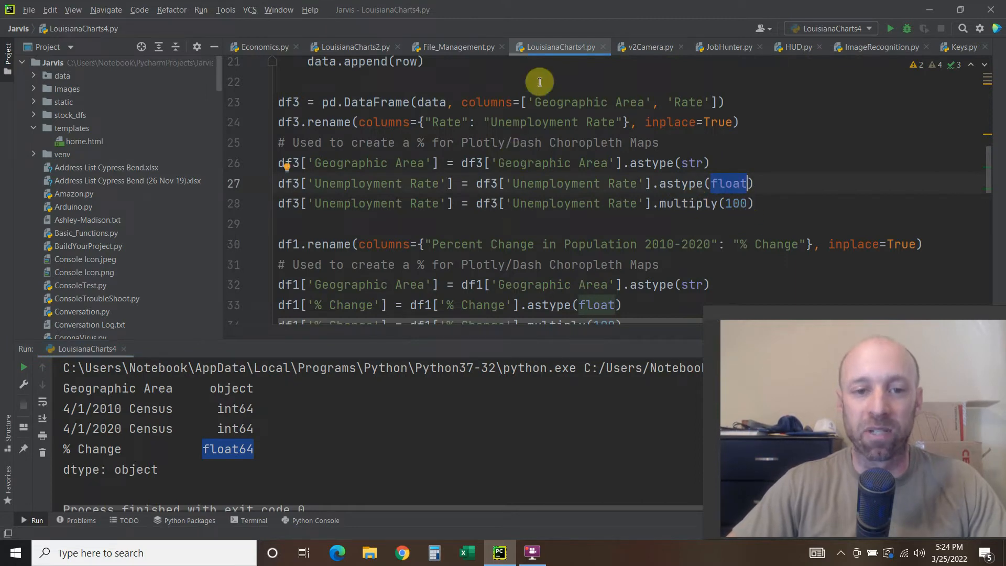
scroll("down", 3)
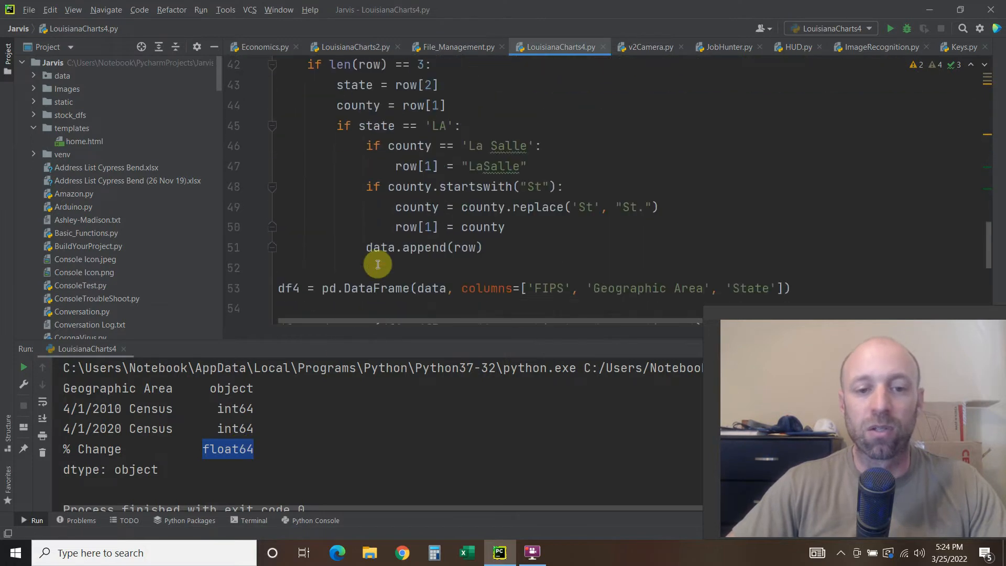
Step: Print df3.dtypes instead and compare Geographic Area's object type with the inner merge setting
scroll("down", 3)
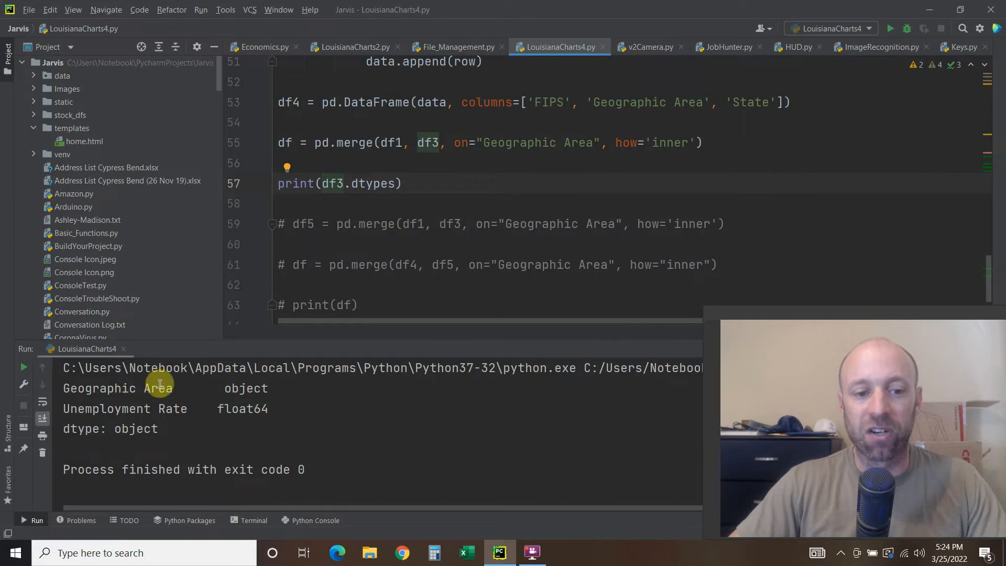
double_click(245, 389)
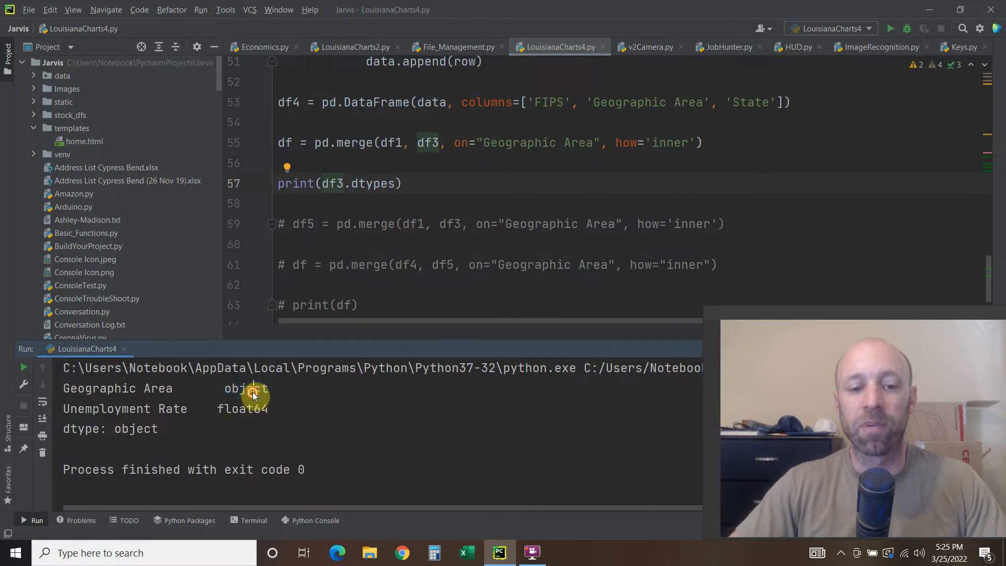
double_click(247, 388)
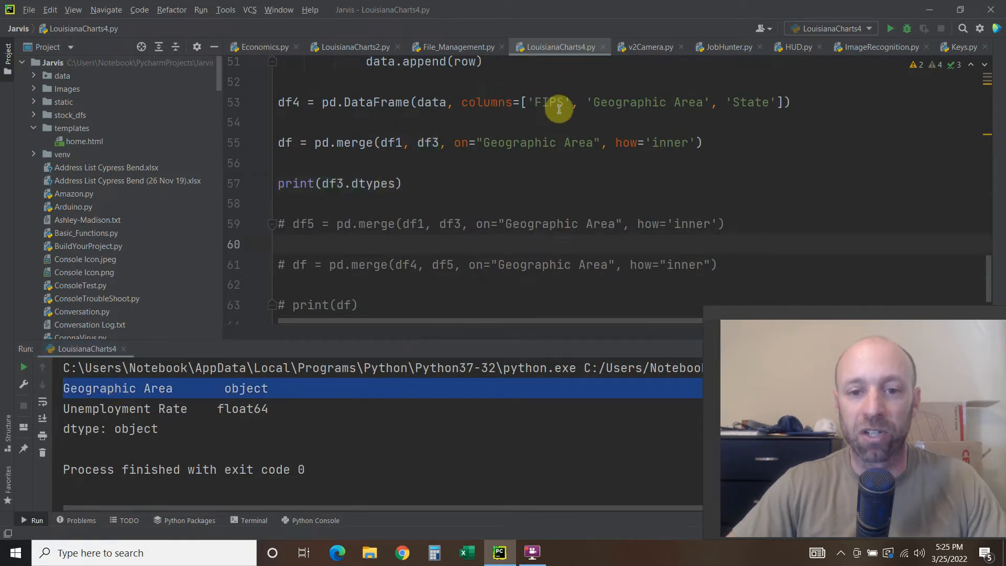
double_click(517, 142)
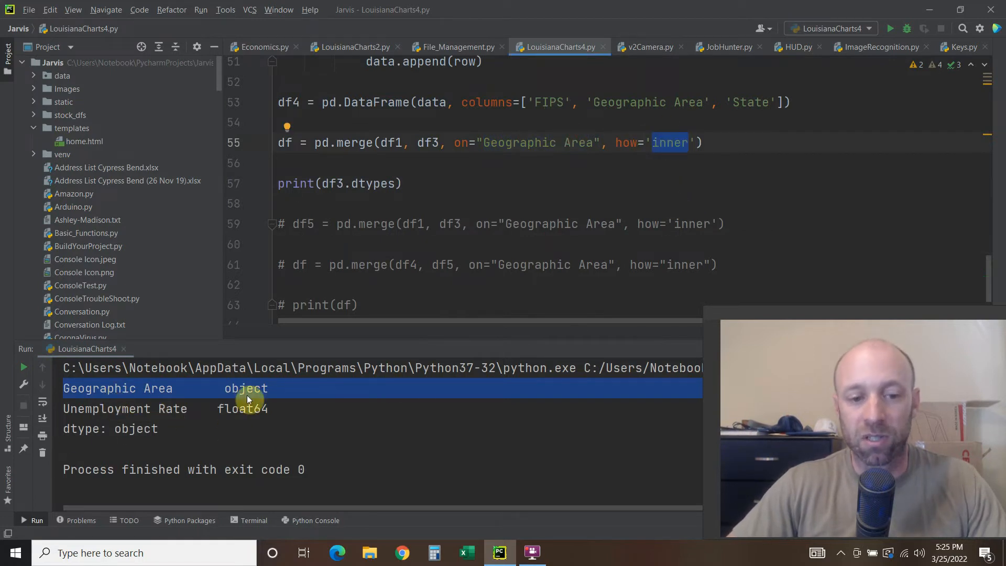
double_click(246, 388)
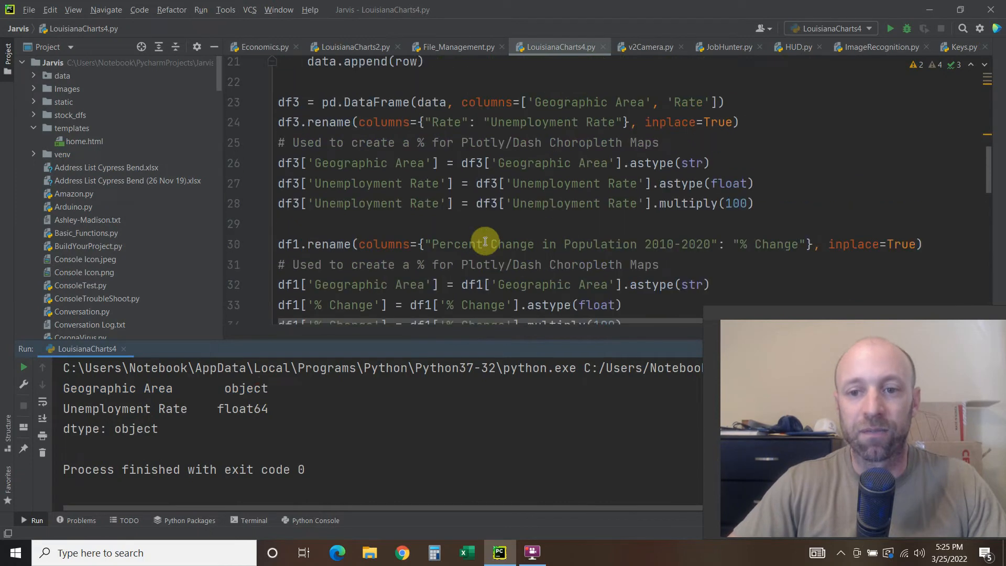
mouse_move(352, 225)
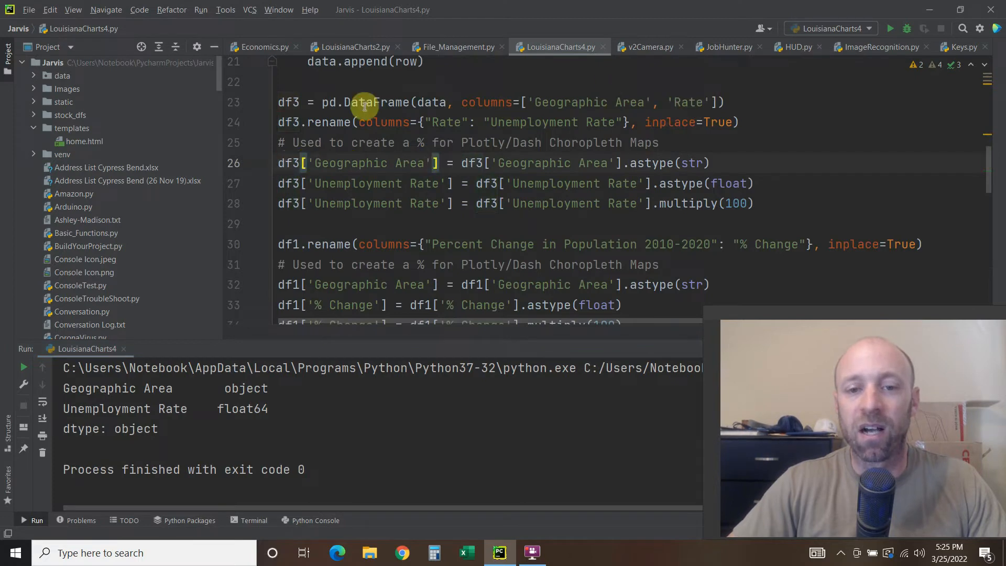
mouse_move(319, 163)
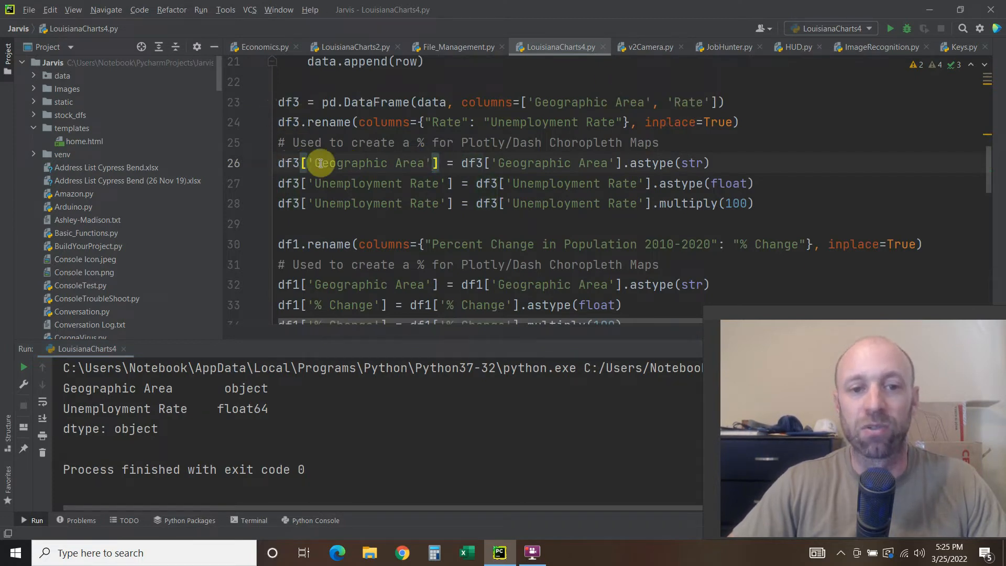
Step: Review Geographic Area's astype(str) conversion, then comment out print(df3.dtypes)
double_click(409, 163)
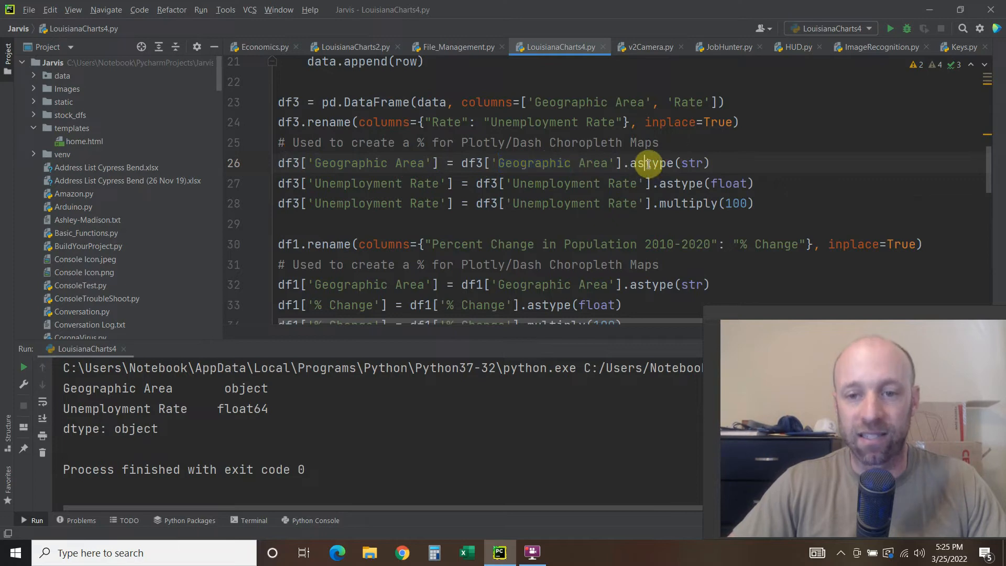
double_click(651, 163)
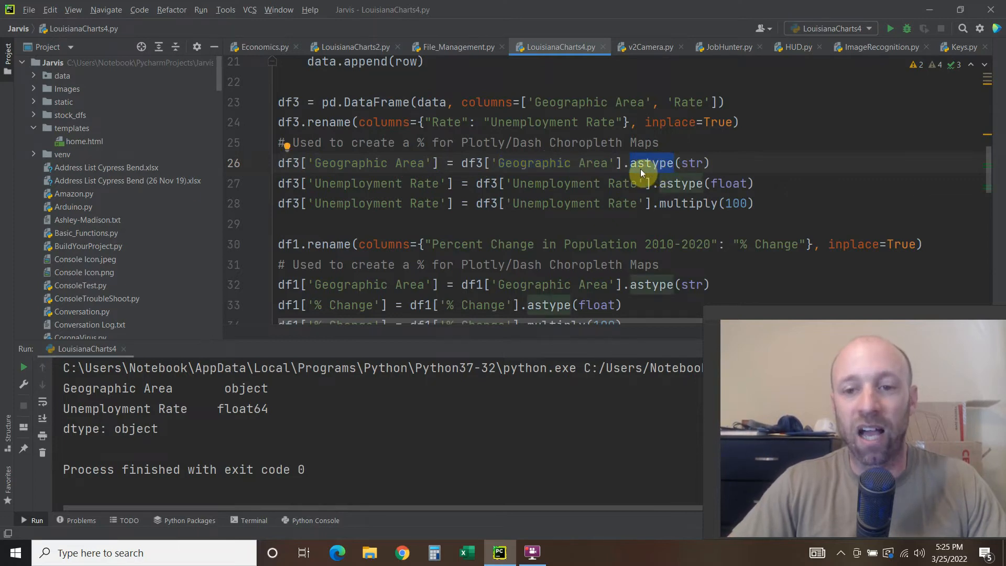
mouse_move(697, 143)
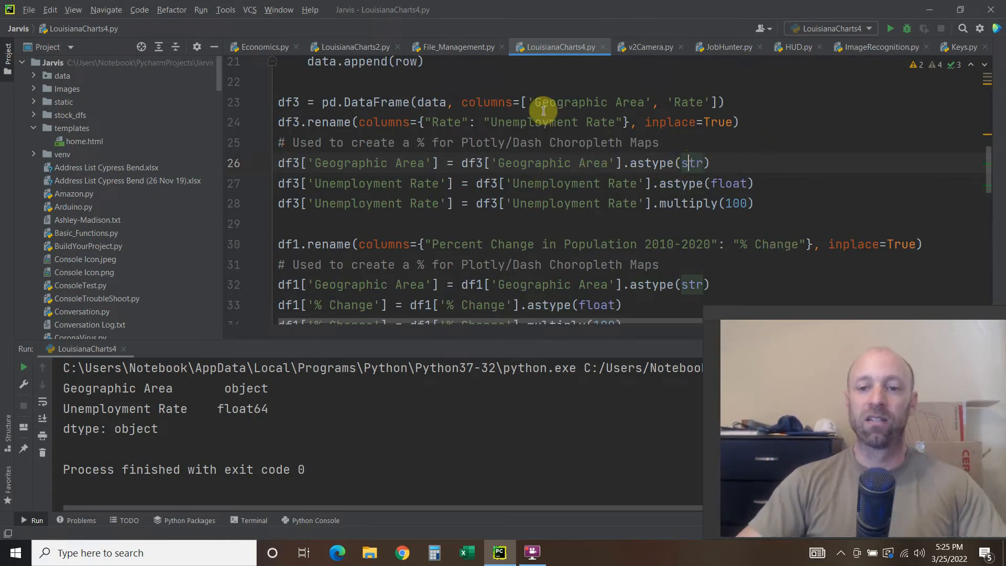
scroll("down", 3)
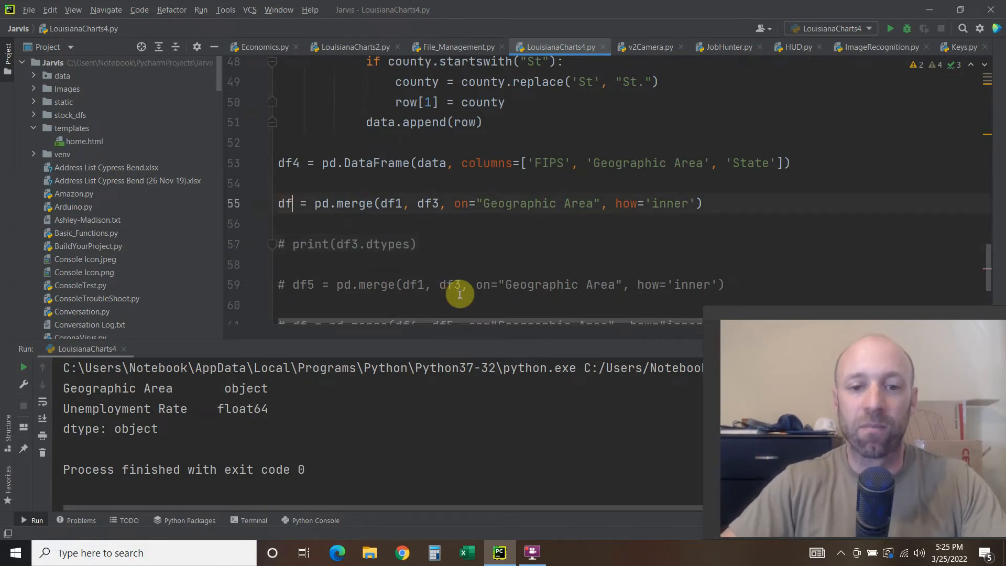
Step: Uncomment print(df) at line 63 and rerun, still getting an empty five-column DataFrame
scroll("down", 3)
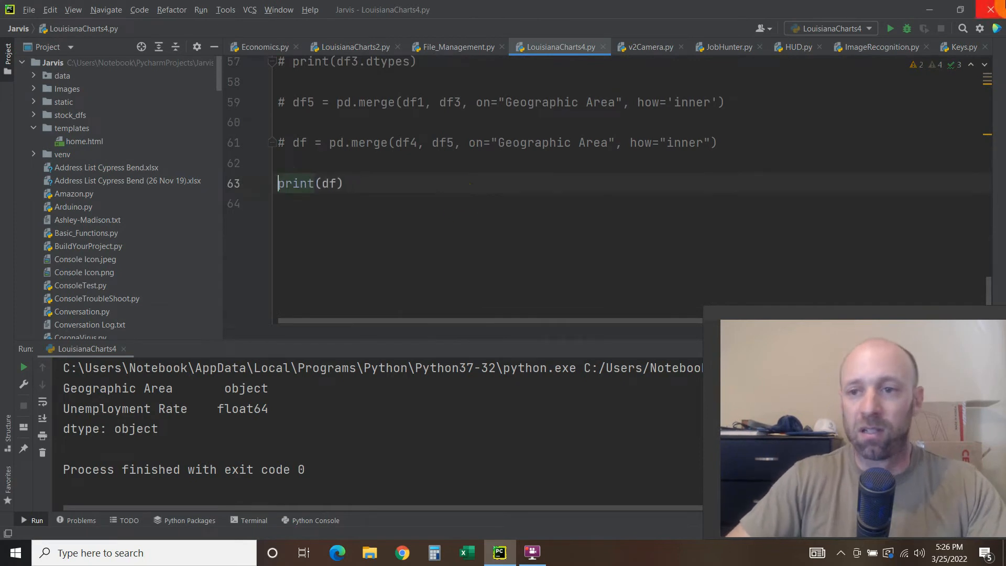
left_click(891, 28)
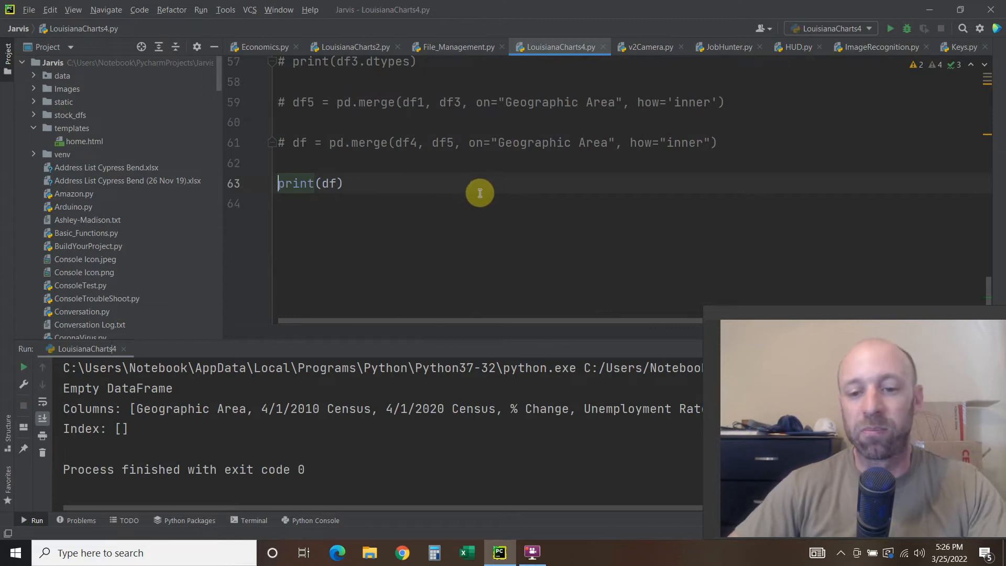
mouse_move(429, 209)
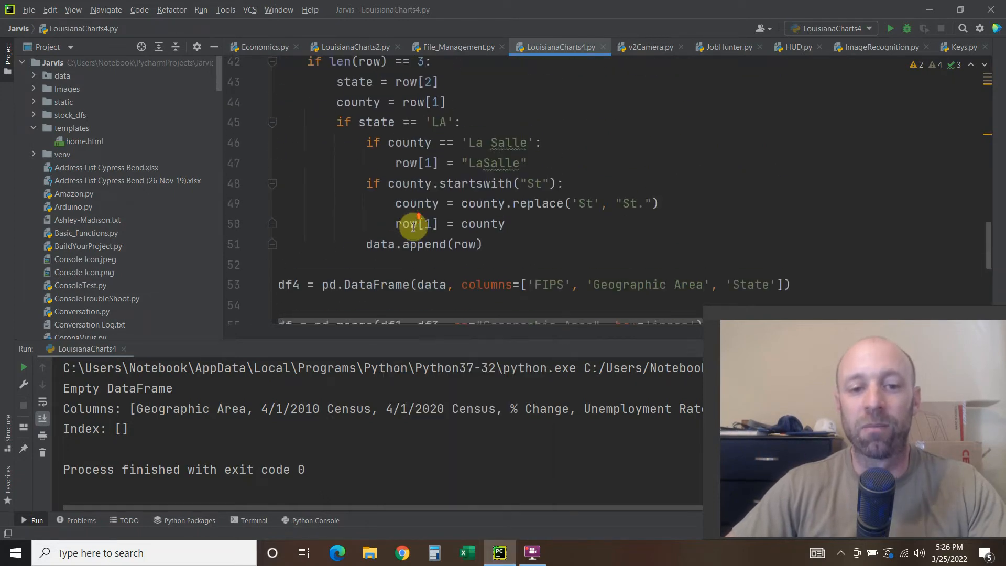
Step: Compare Parish Unemployment parish names with the script and activate row[0] = area.rstrip()
right_click(466, 551)
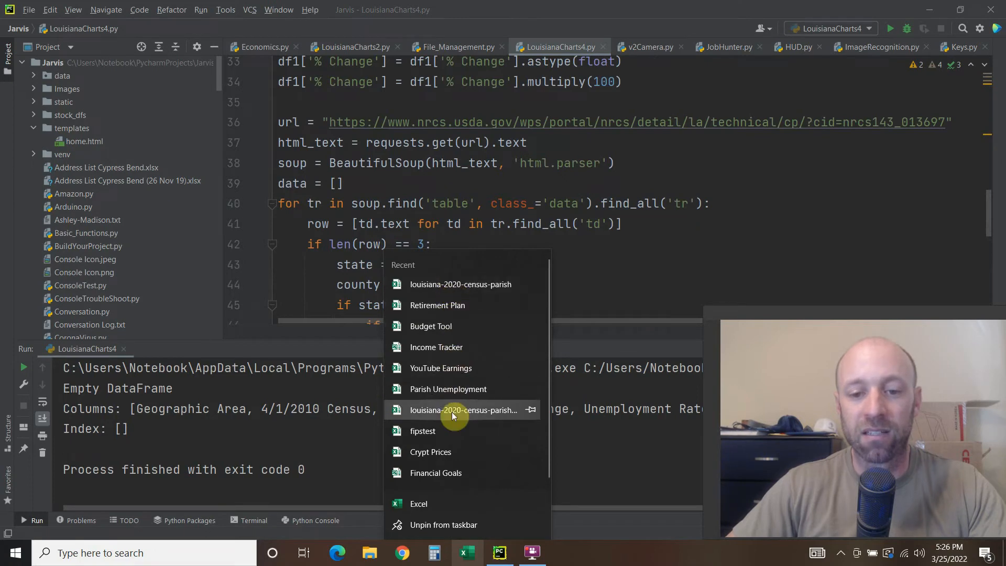
left_click(460, 410)
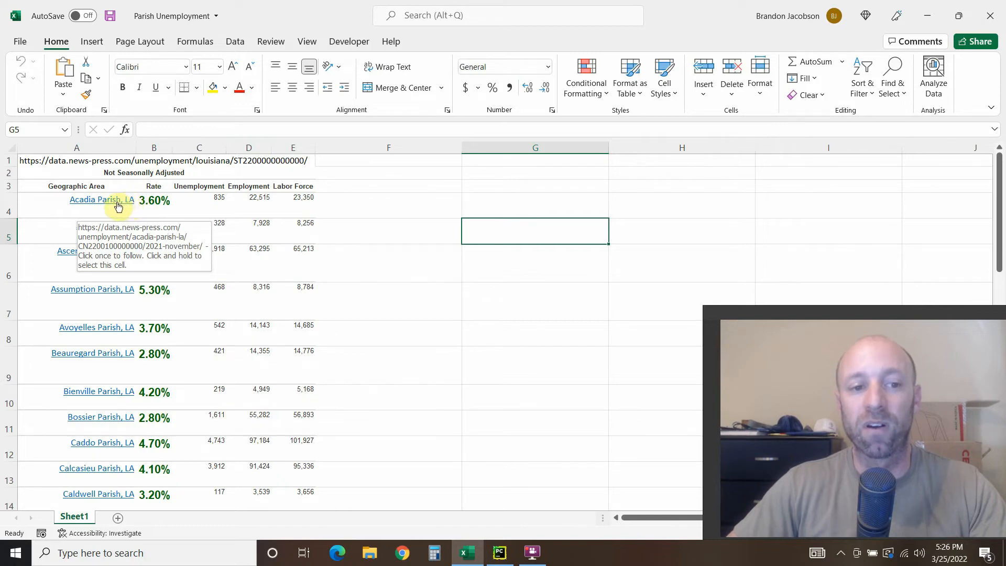
mouse_move(94, 206)
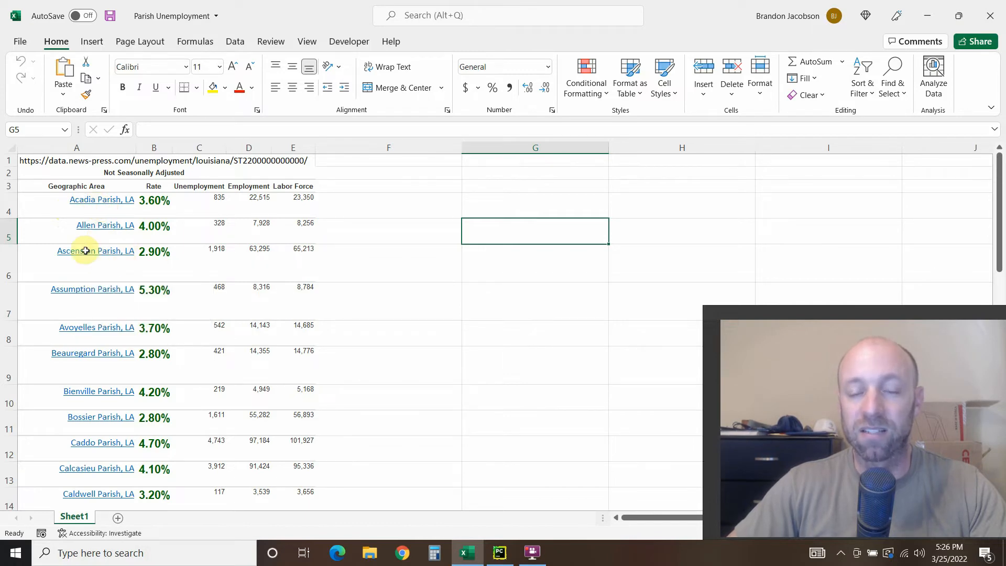
left_click(500, 552)
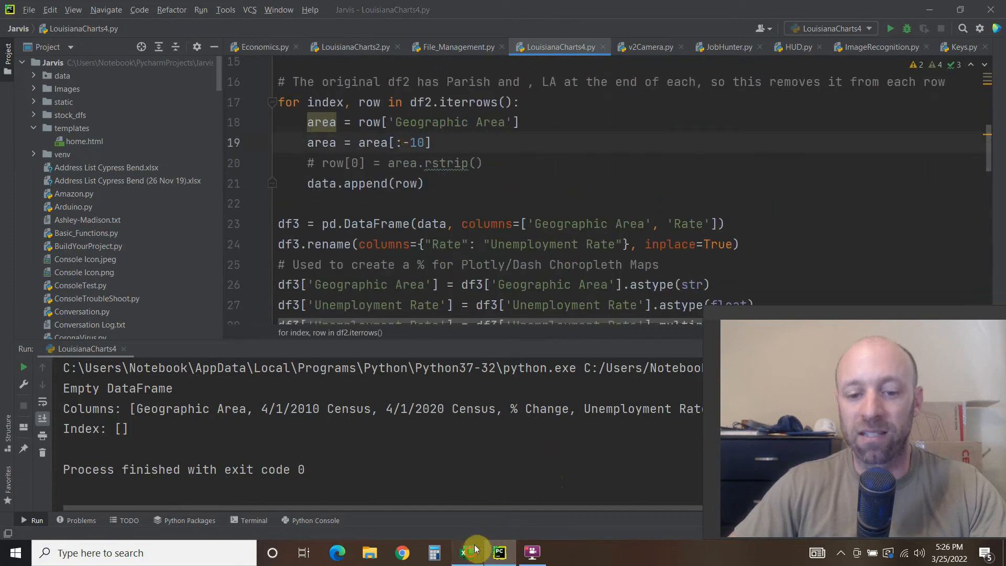
left_click(467, 553)
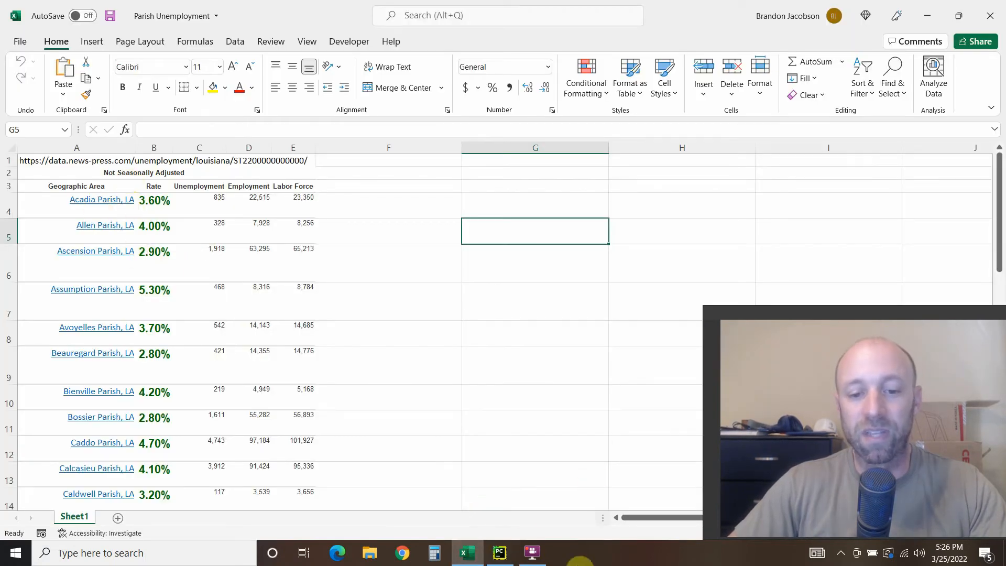
left_click(499, 553)
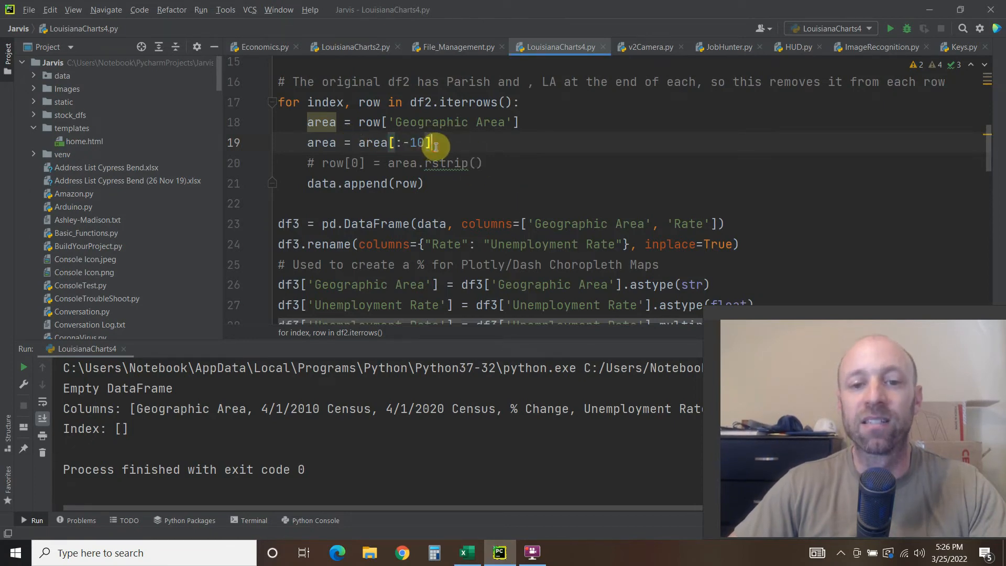
left_click(466, 552)
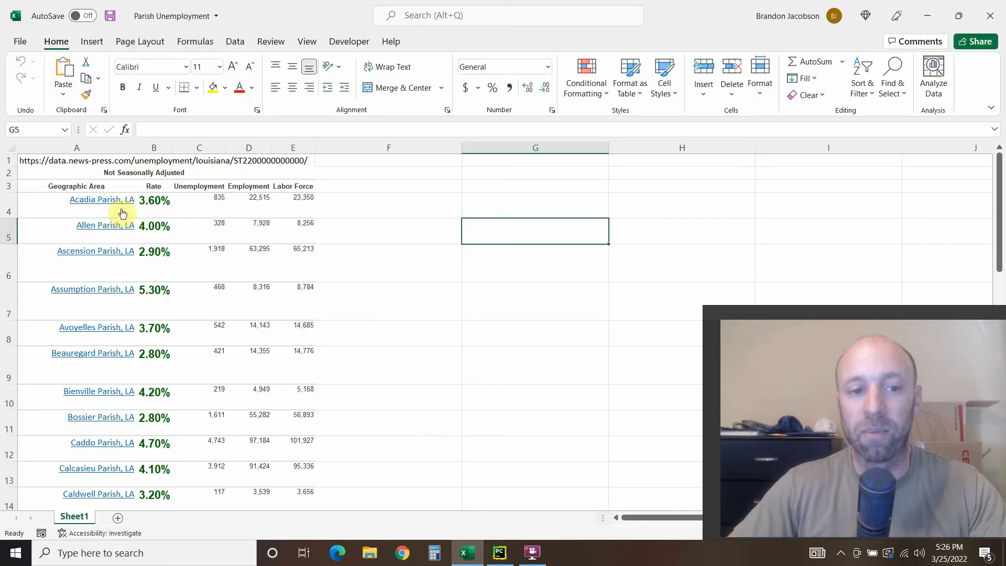
left_click(500, 552)
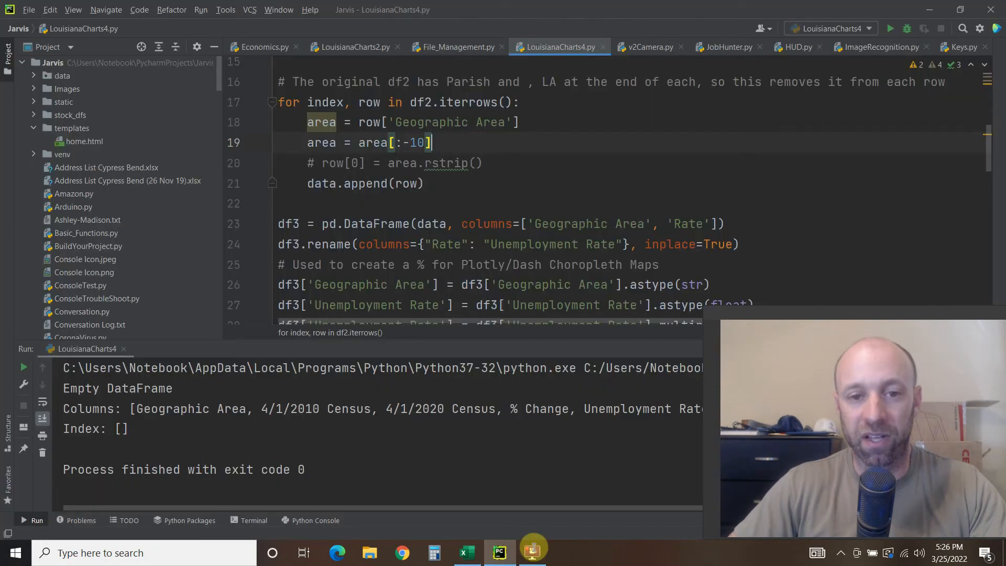
left_click(466, 552)
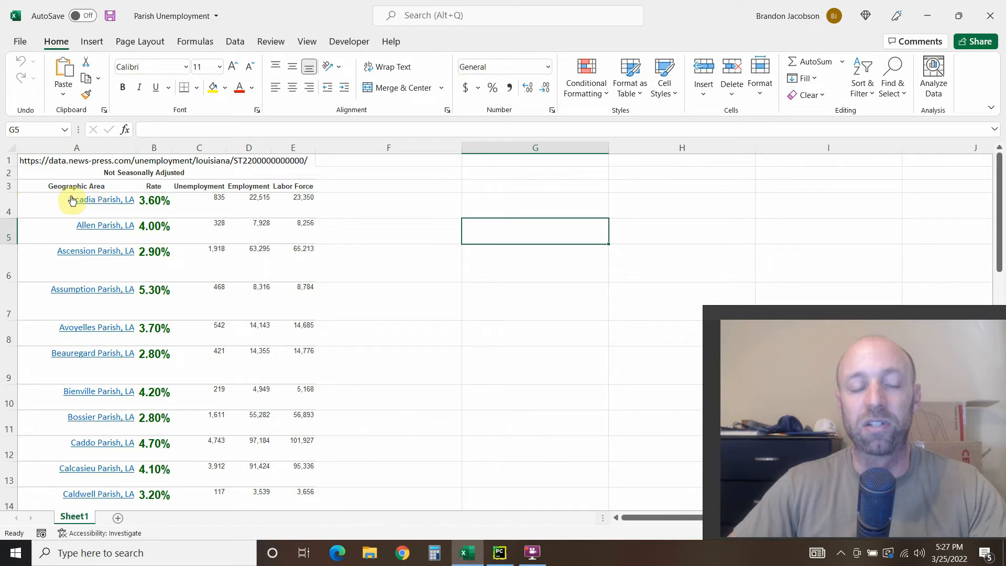
mouse_move(137, 209)
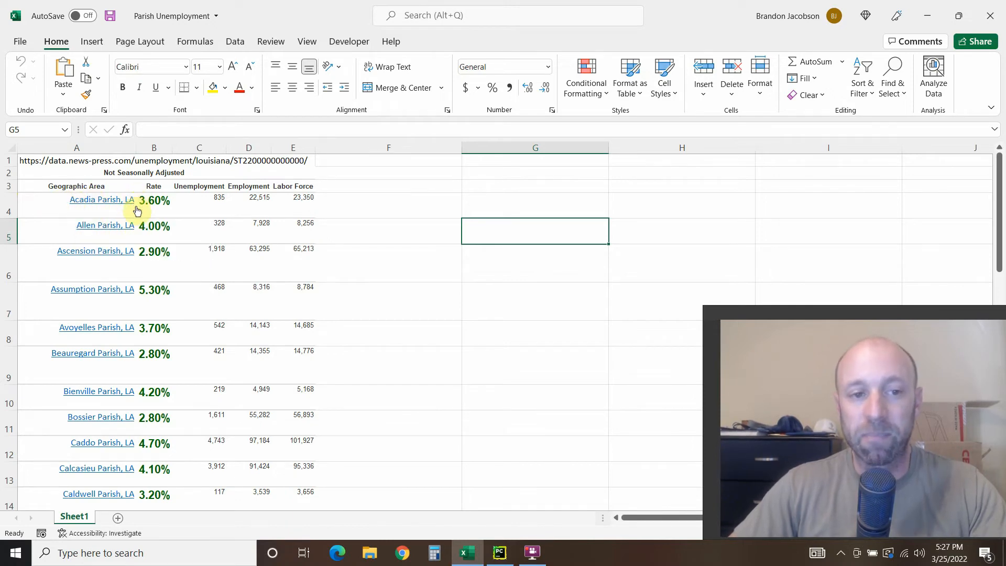
left_click(499, 553)
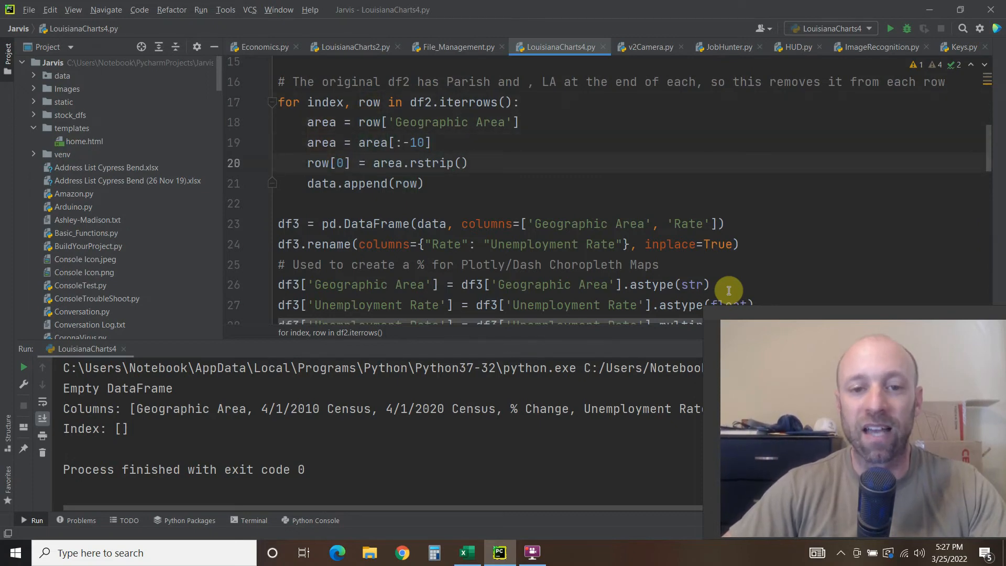
double_click(434, 163)
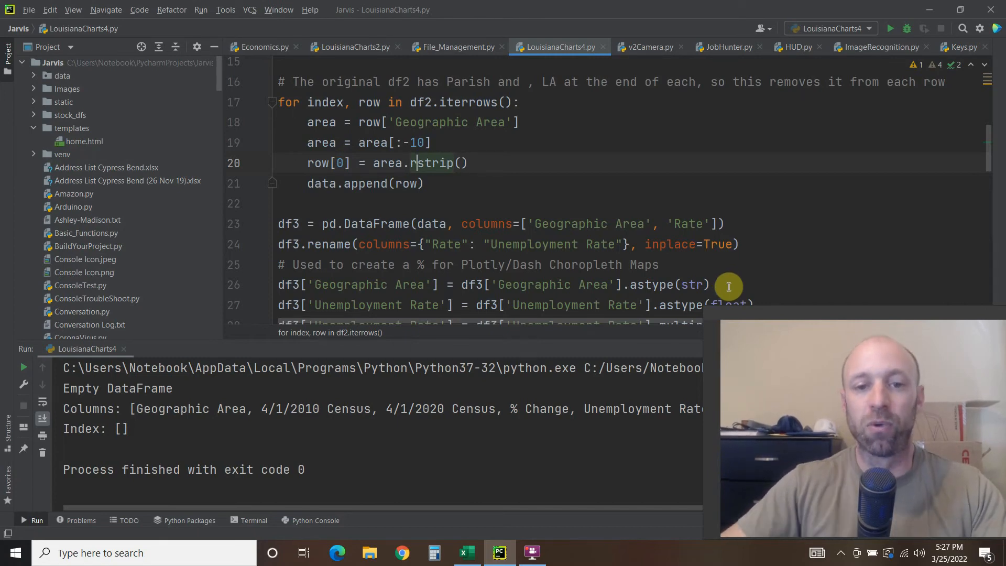
scroll("down", 3)
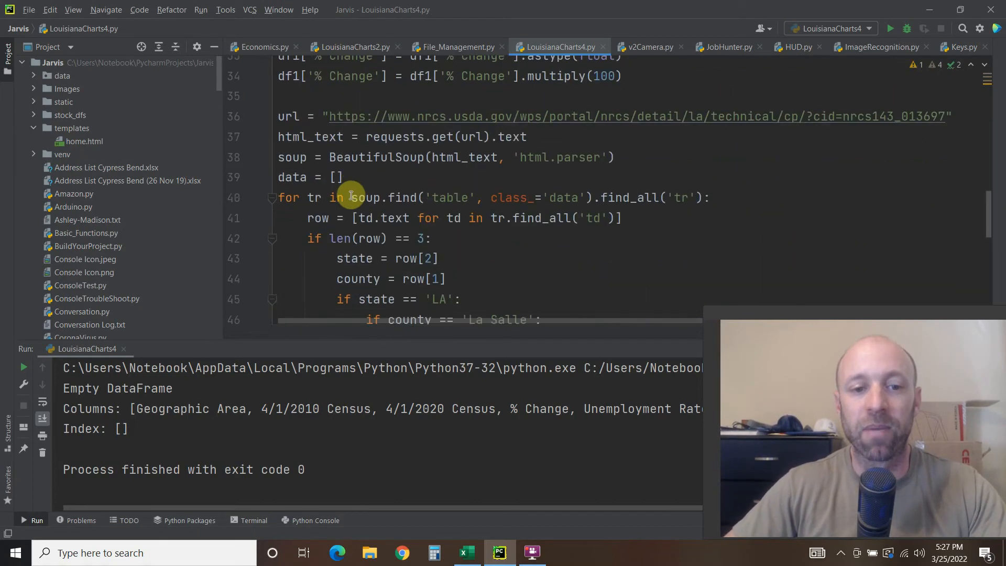
scroll("down", 3)
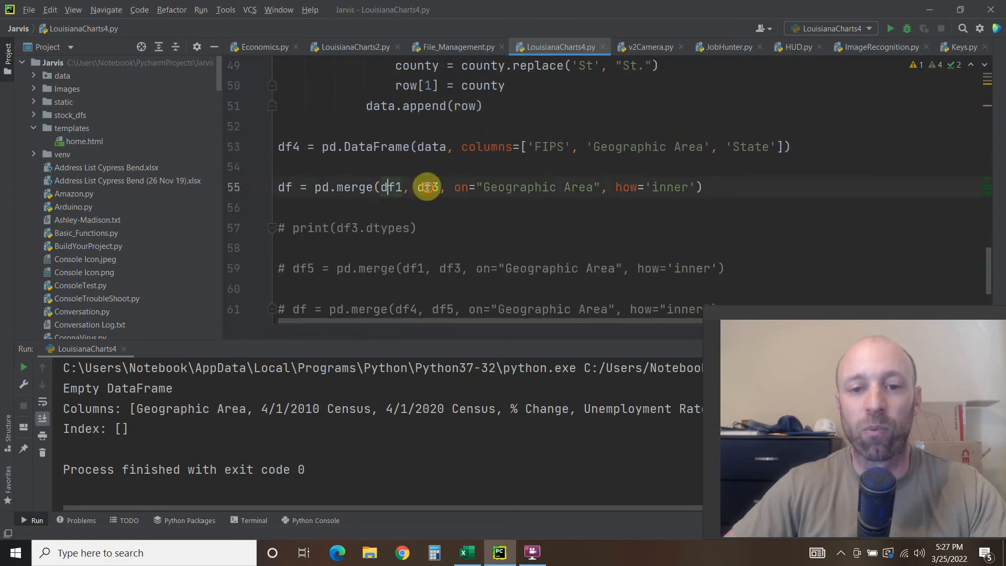
double_click(519, 187)
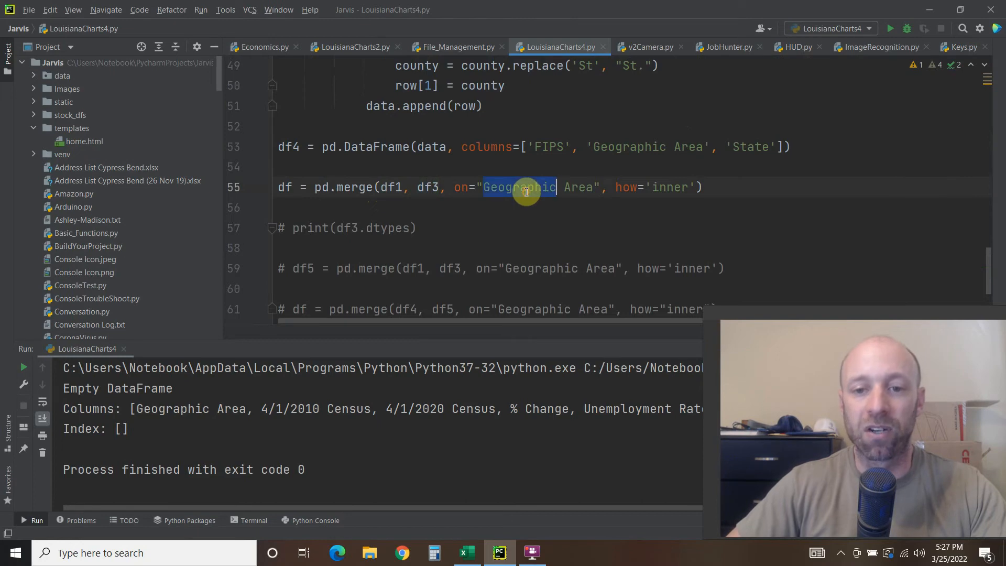
Step: Rerun the script and inspect the populated table's unemployment rates, including the Avoyelles row
left_click(890, 28)
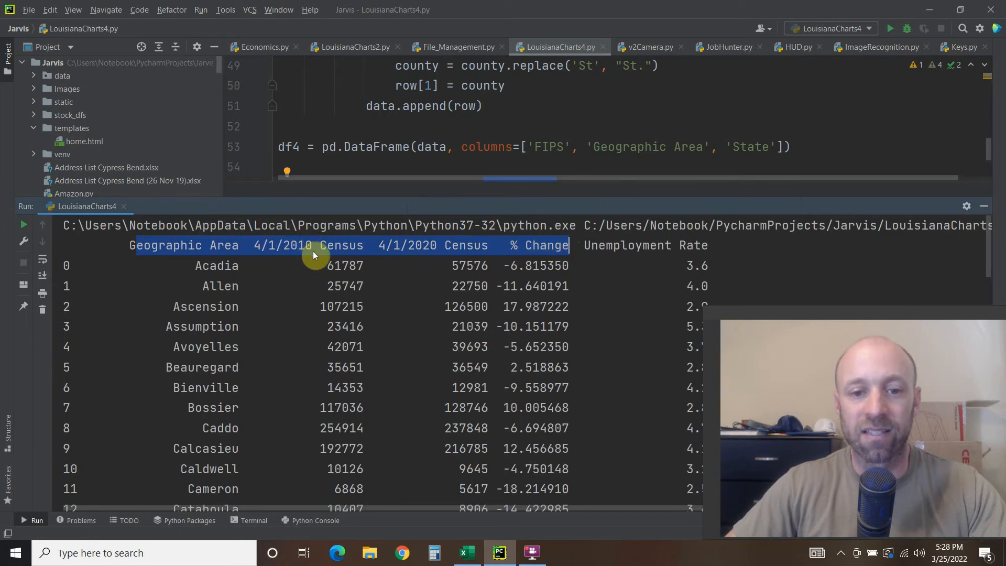
mouse_move(468, 247)
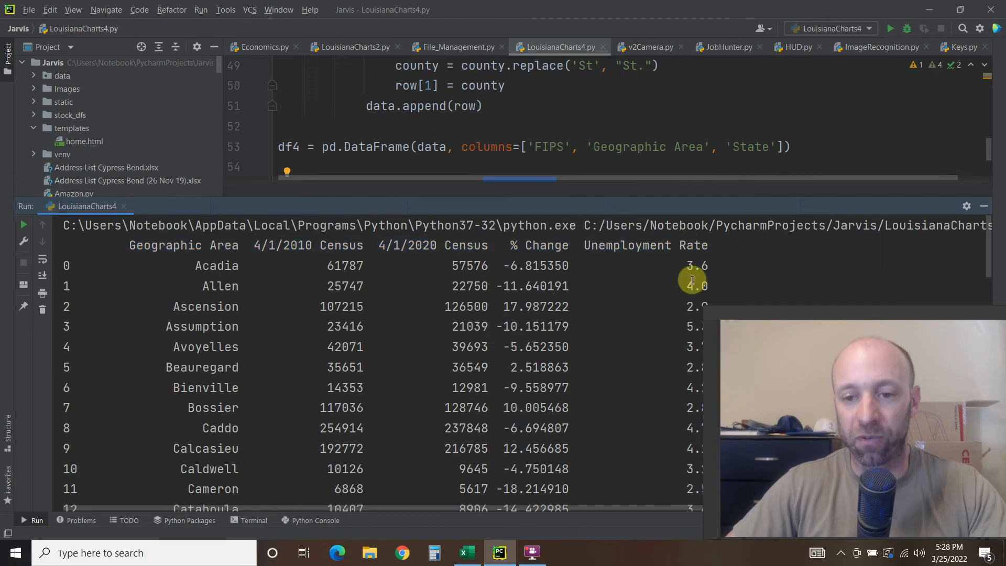
left_click(206, 347)
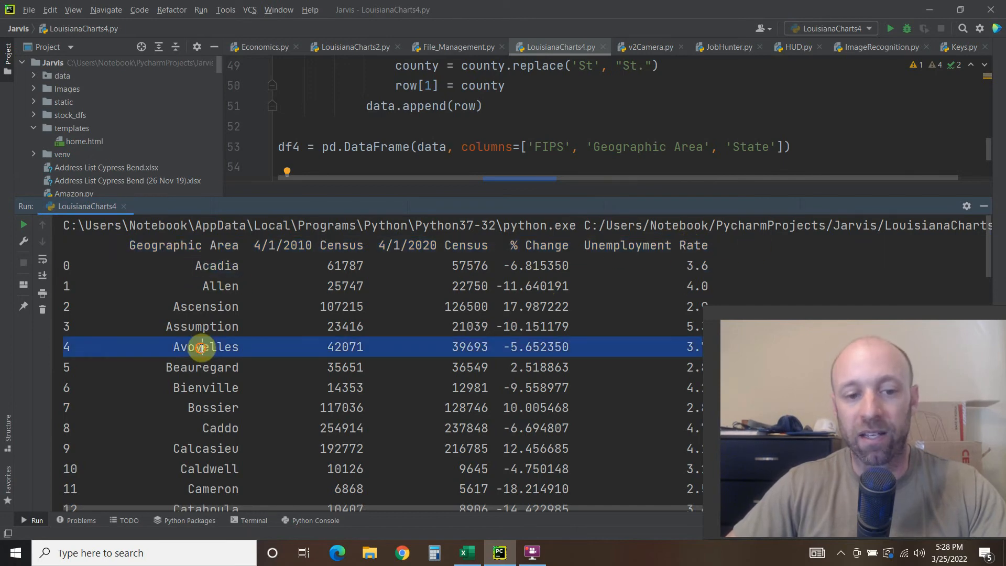
double_click(220, 429)
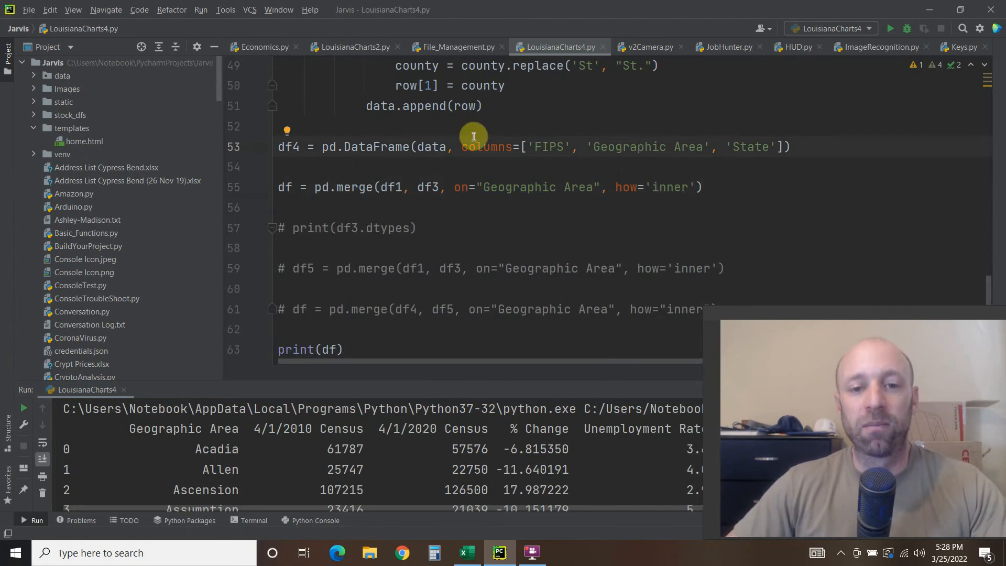
mouse_move(150, 361)
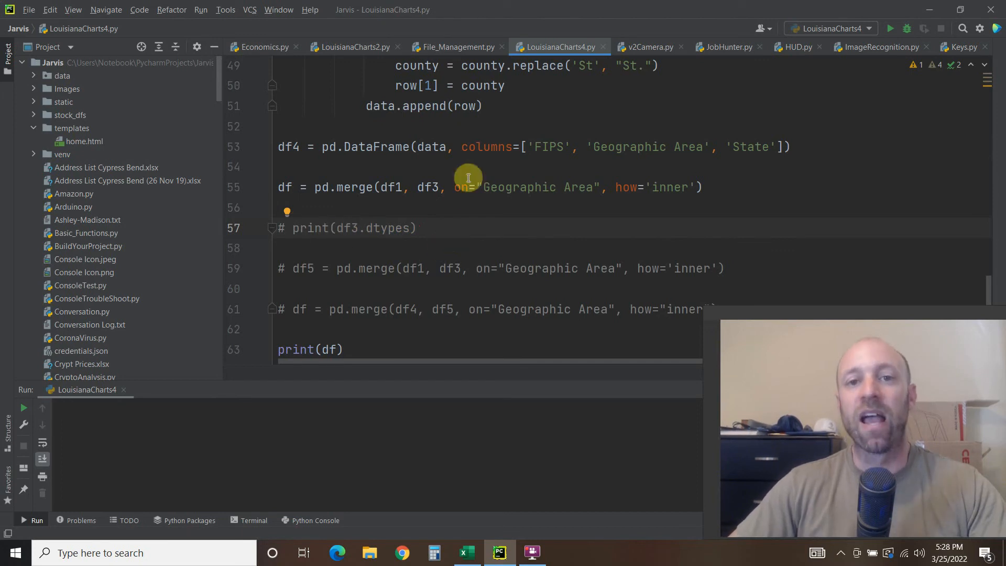
mouse_move(454, 207)
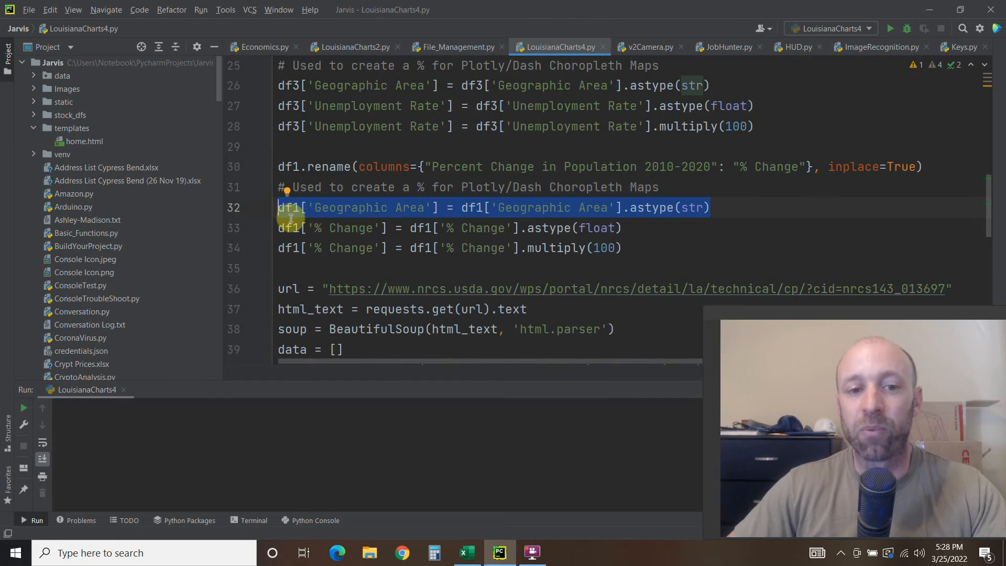
mouse_move(395, 208)
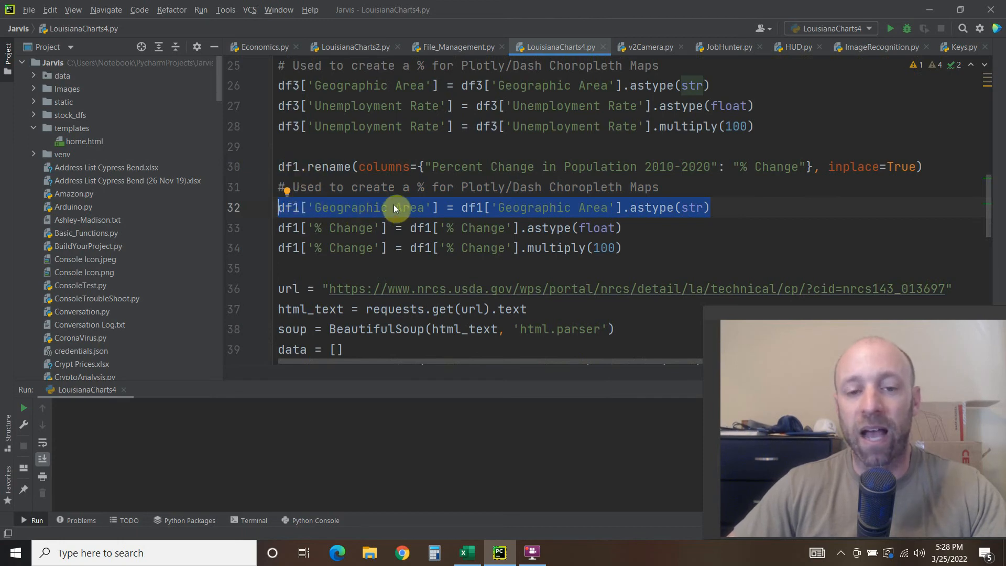
mouse_move(461, 207)
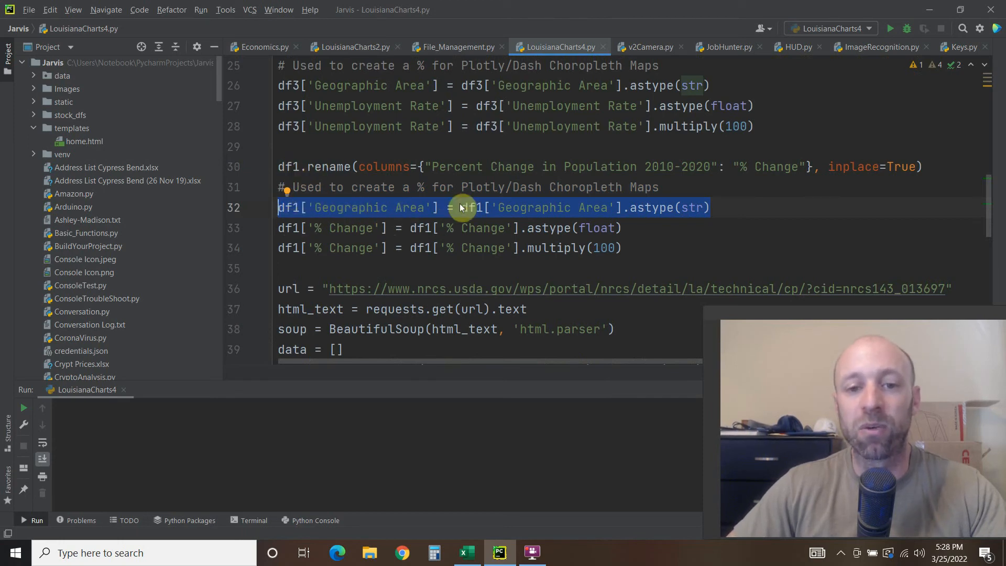
mouse_move(478, 213)
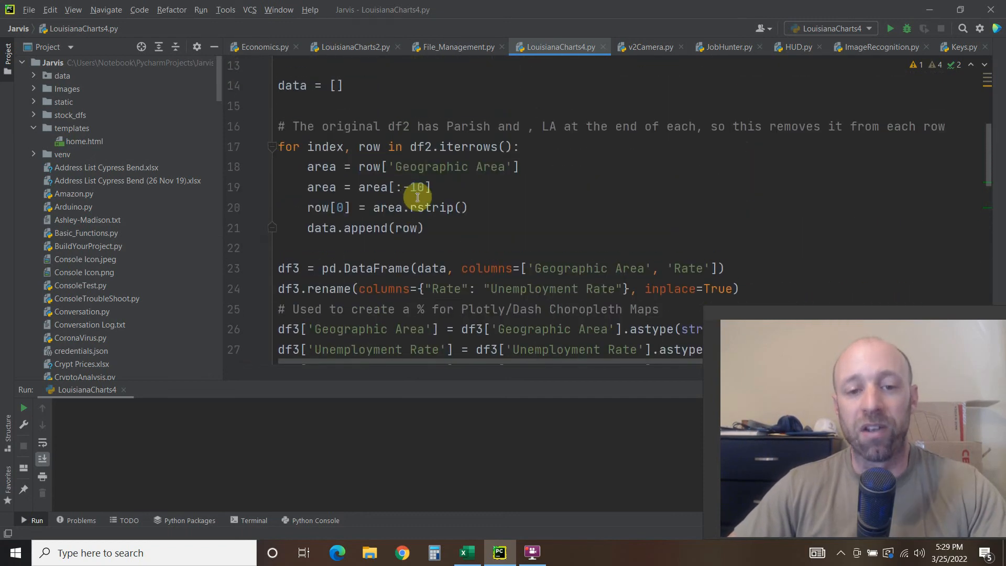
key("enter")
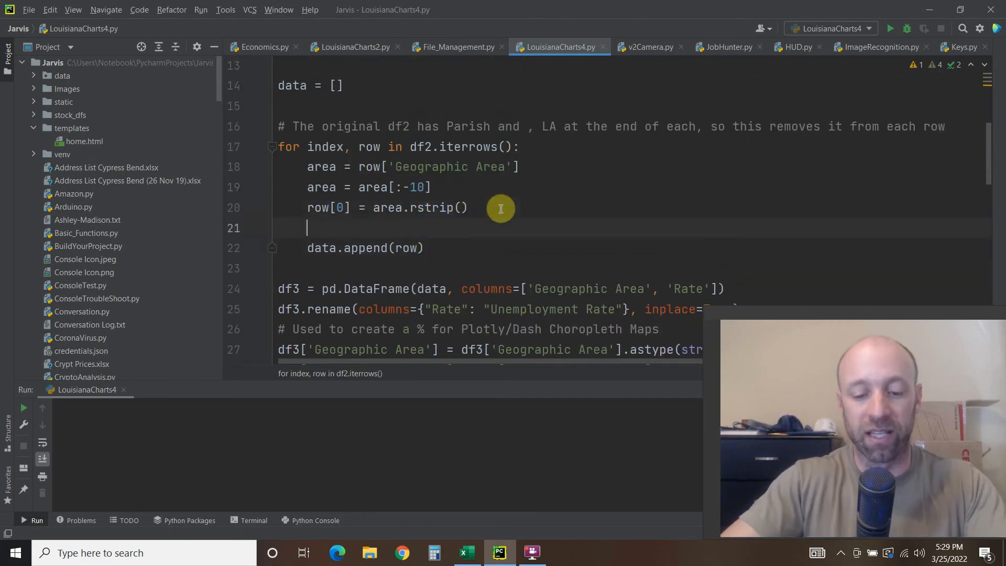
type("print(r")
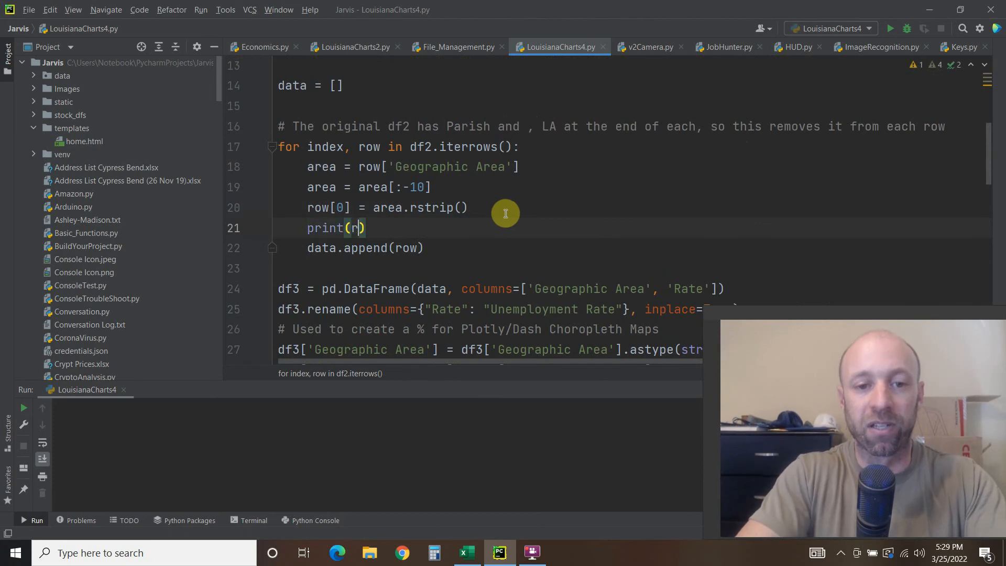
type("ow")
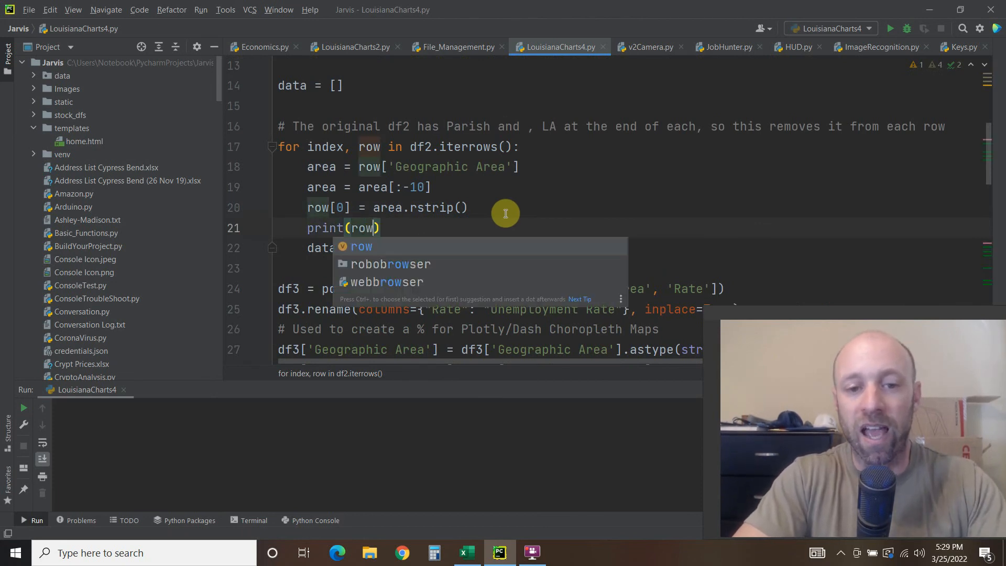
mouse_move(503, 206)
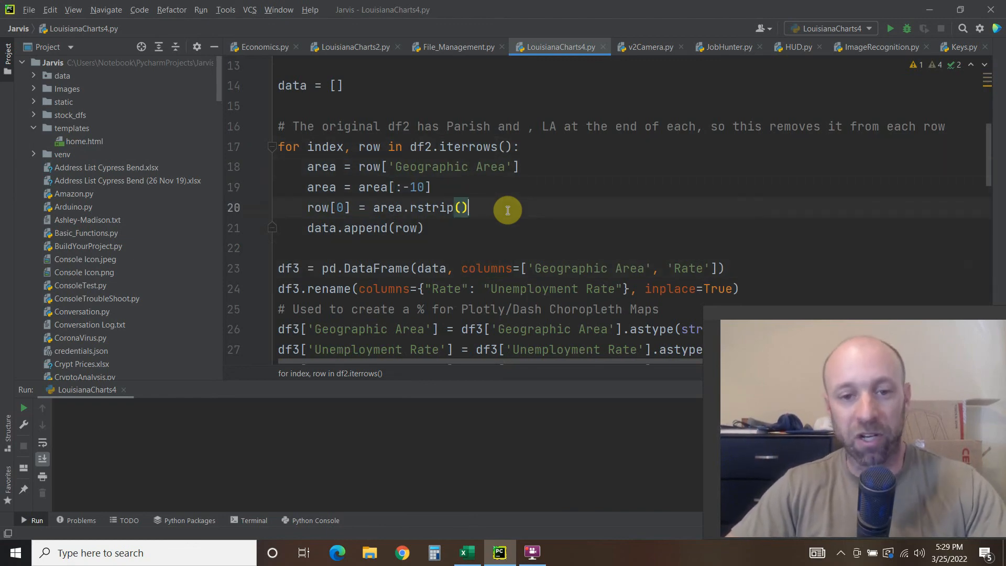
left_click(411, 208)
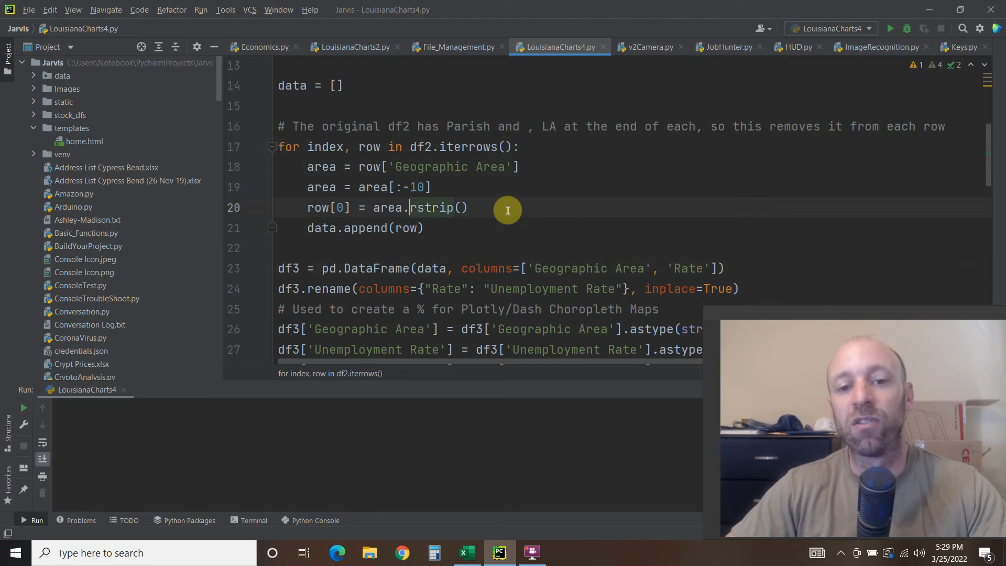